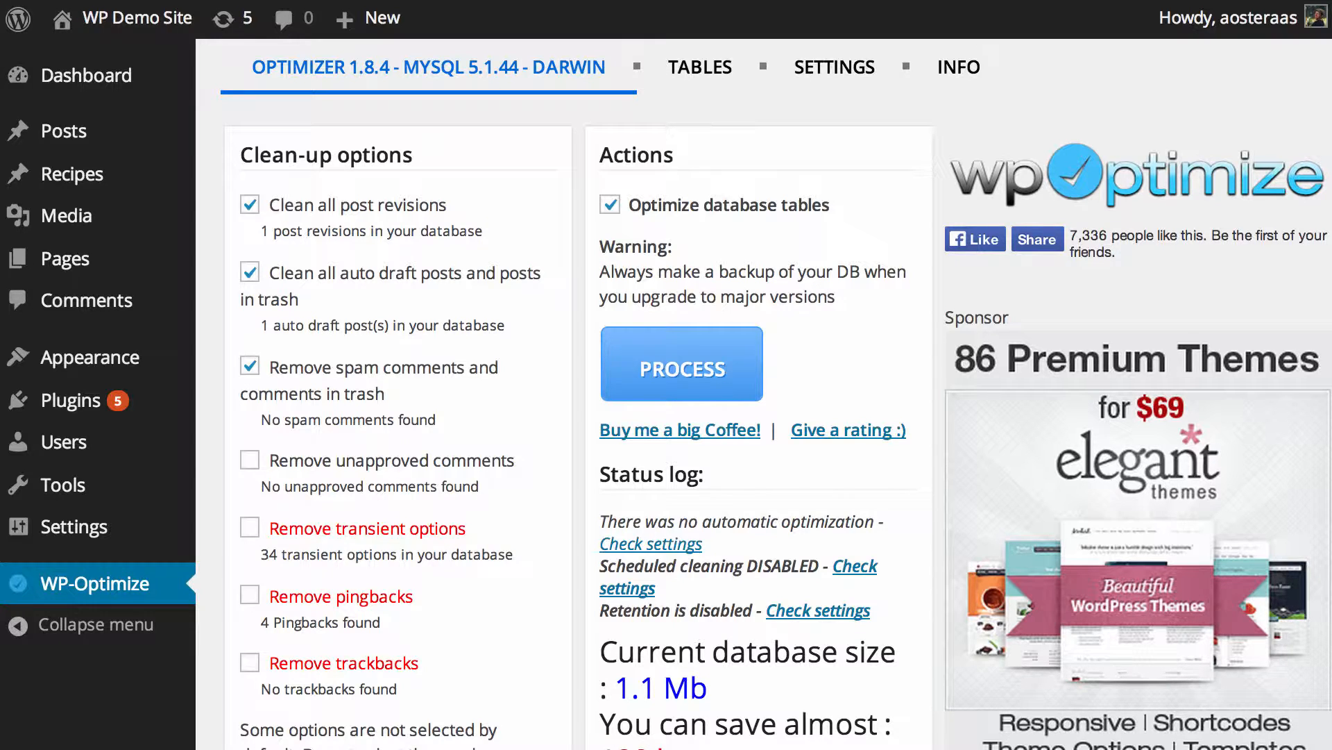
mouse_move(628, 358)
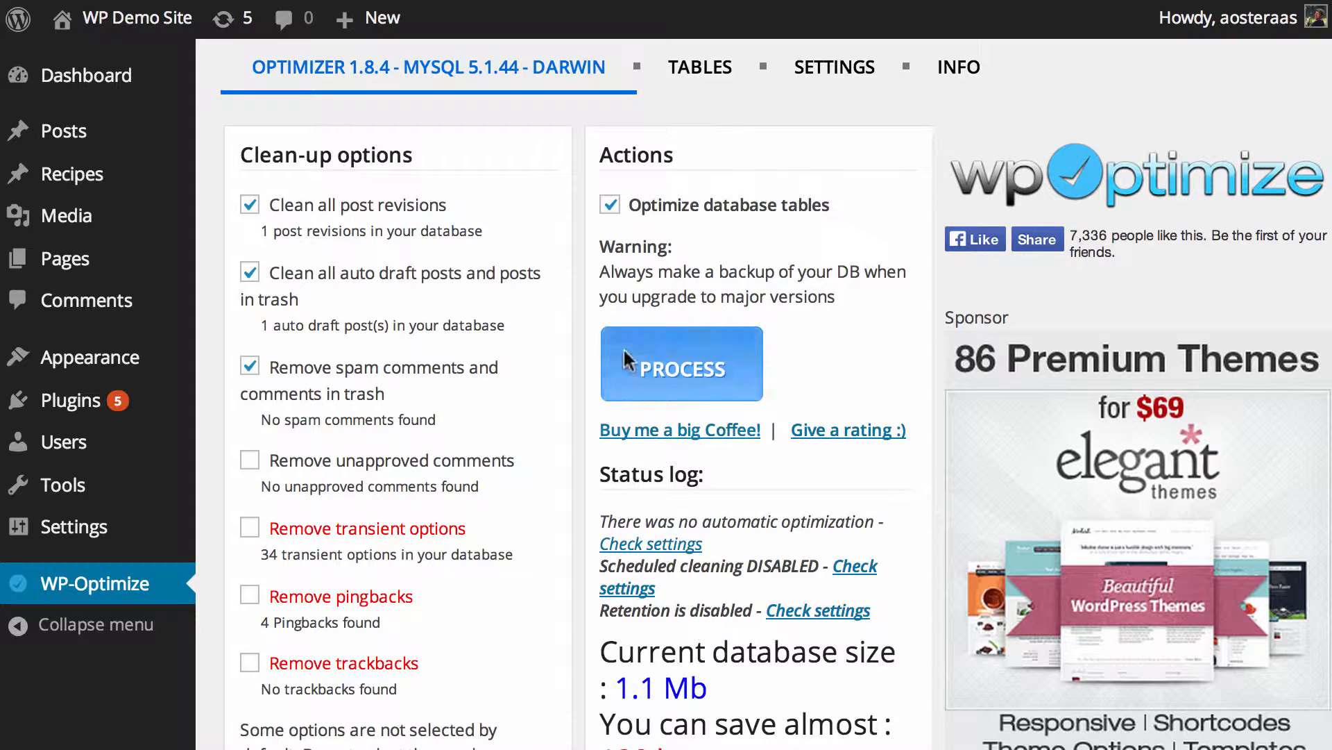
mouse_move(592, 325)
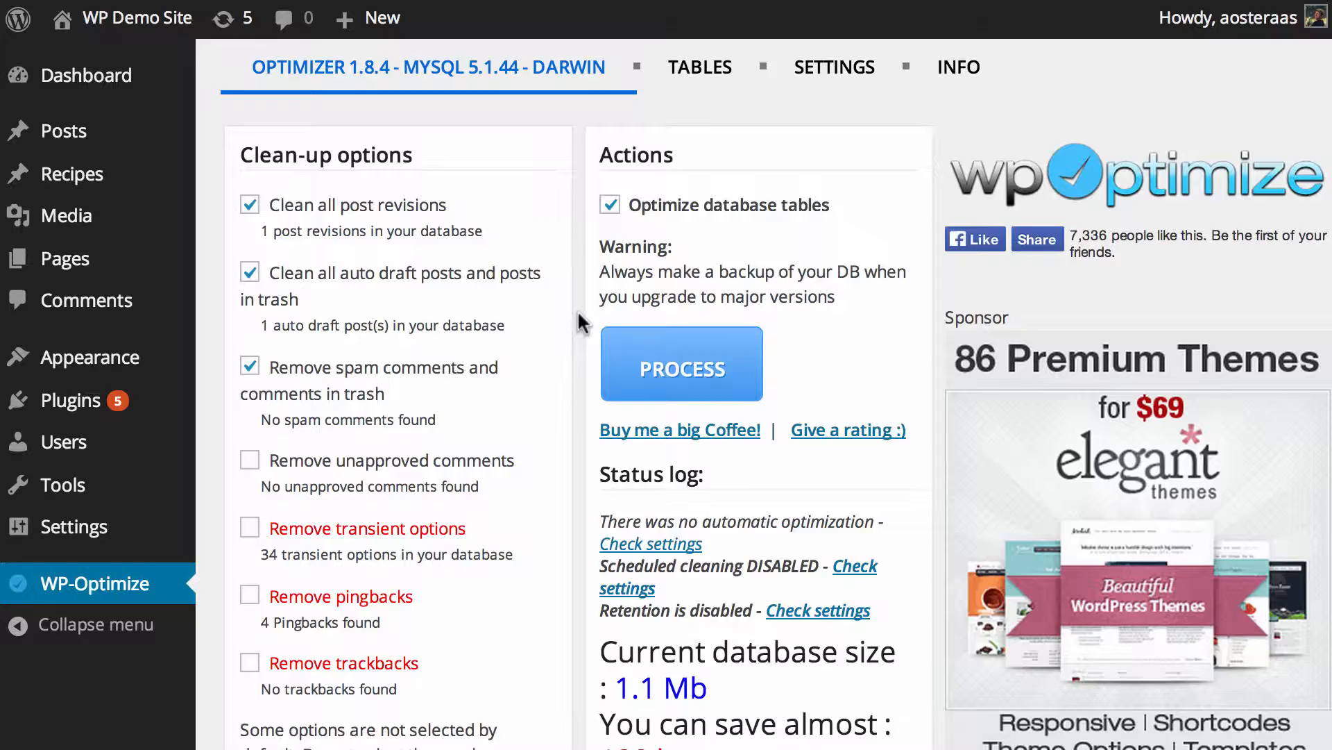
- Run PROCESS on the selected clean-up options, deleting one revision and one auto draft (1.3 Kb saved)
scroll(down, 3)
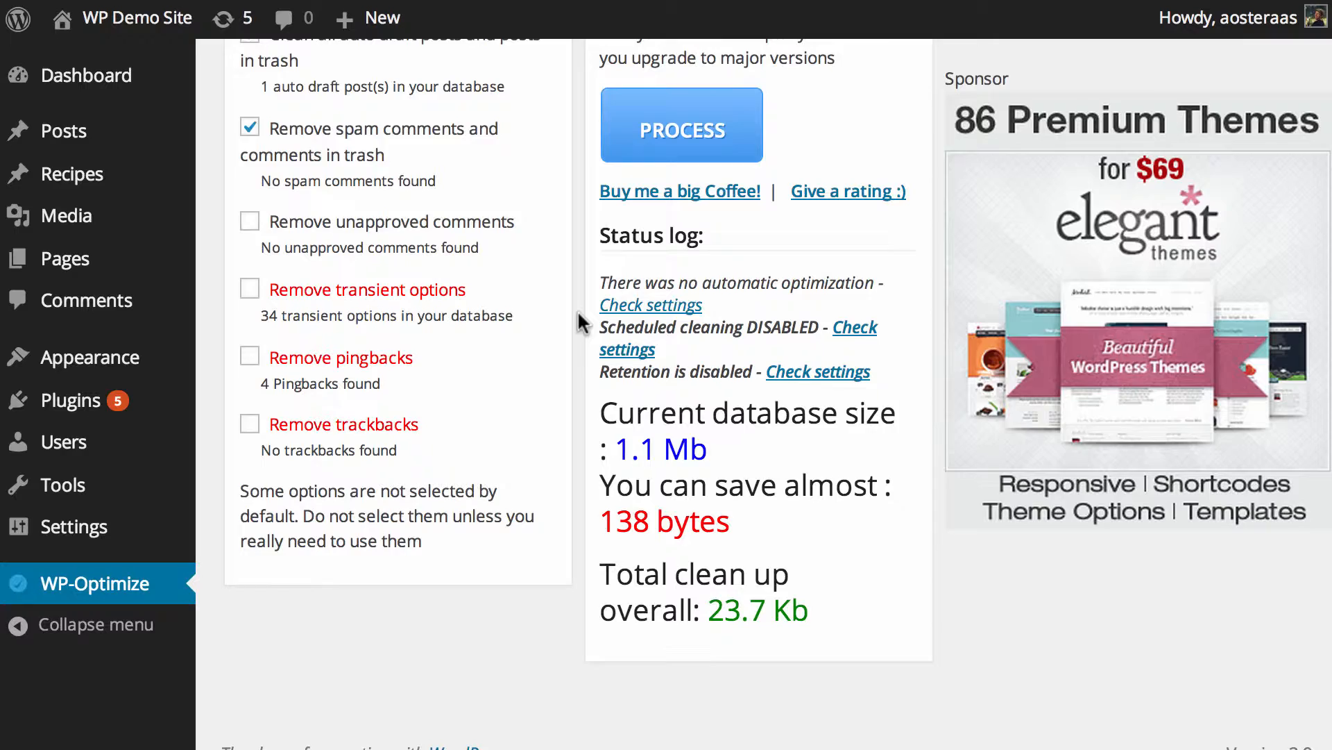
scroll(up, 3)
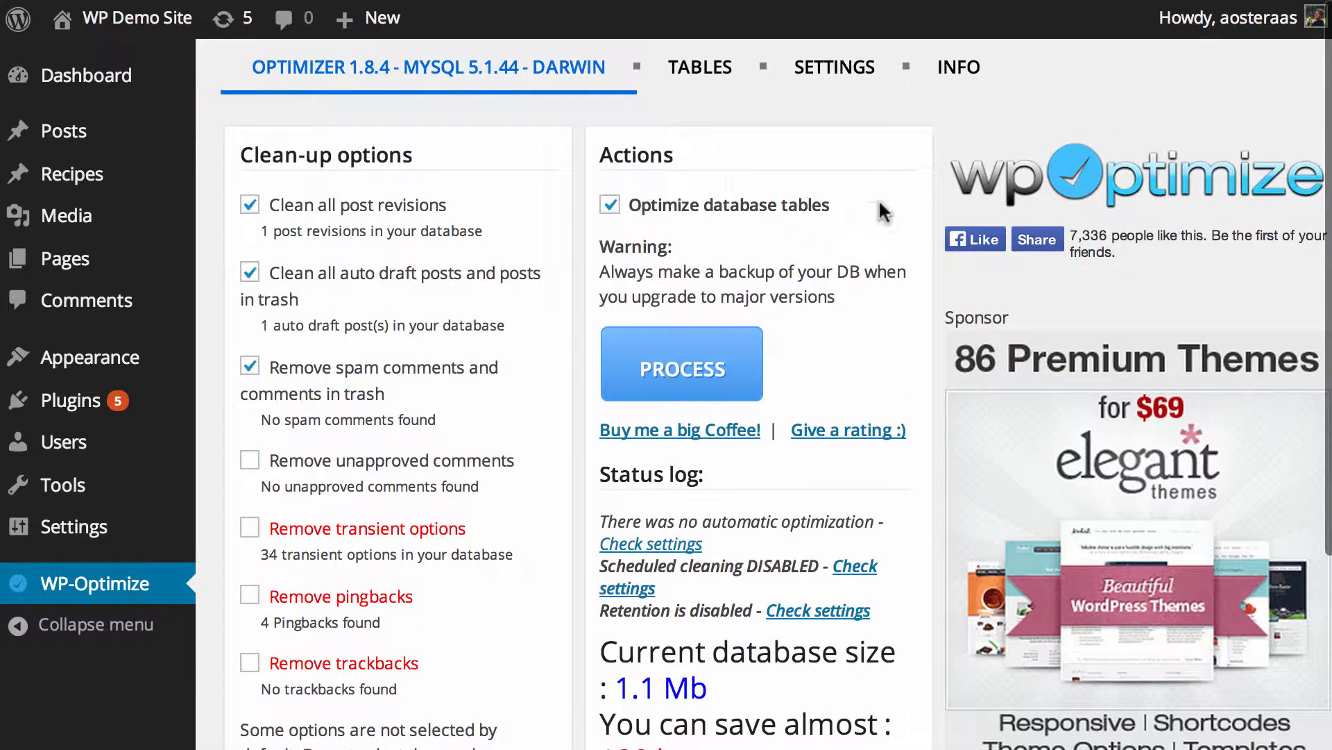
mouse_move(748, 228)
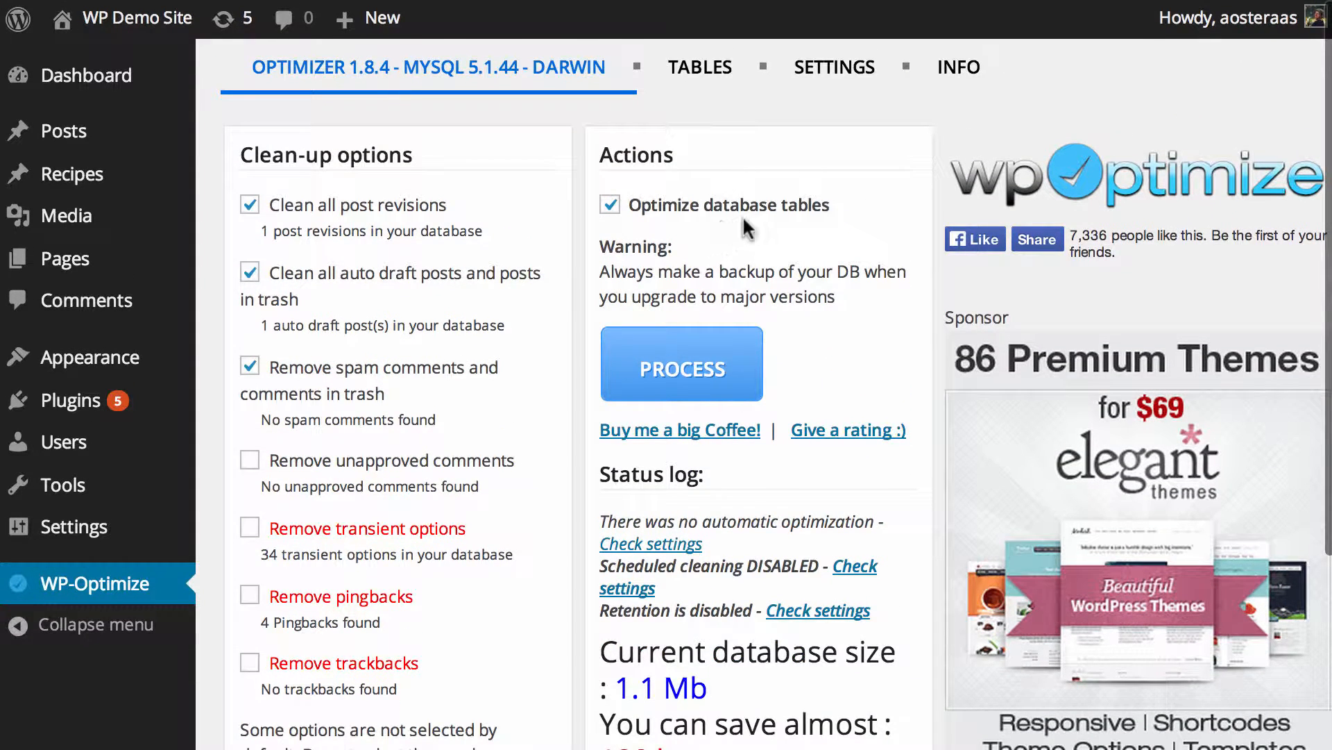
mouse_move(869, 275)
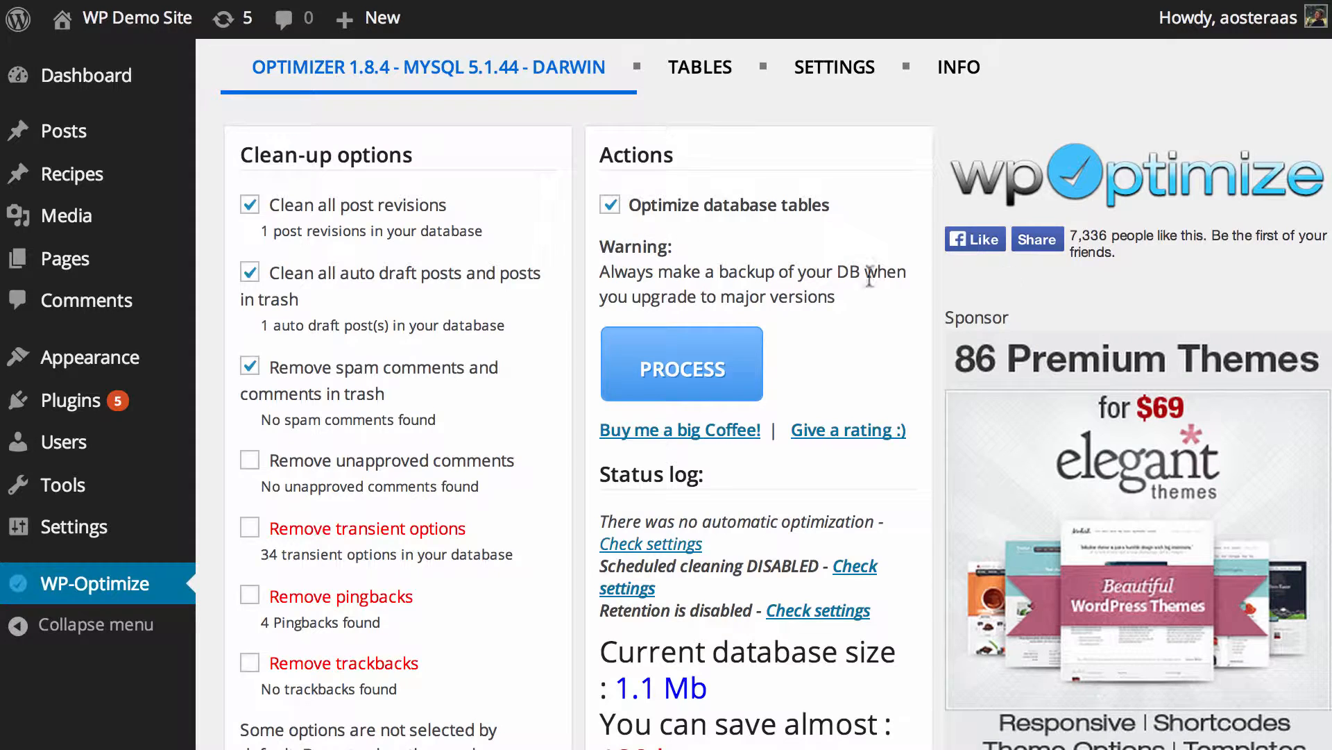
mouse_move(887, 312)
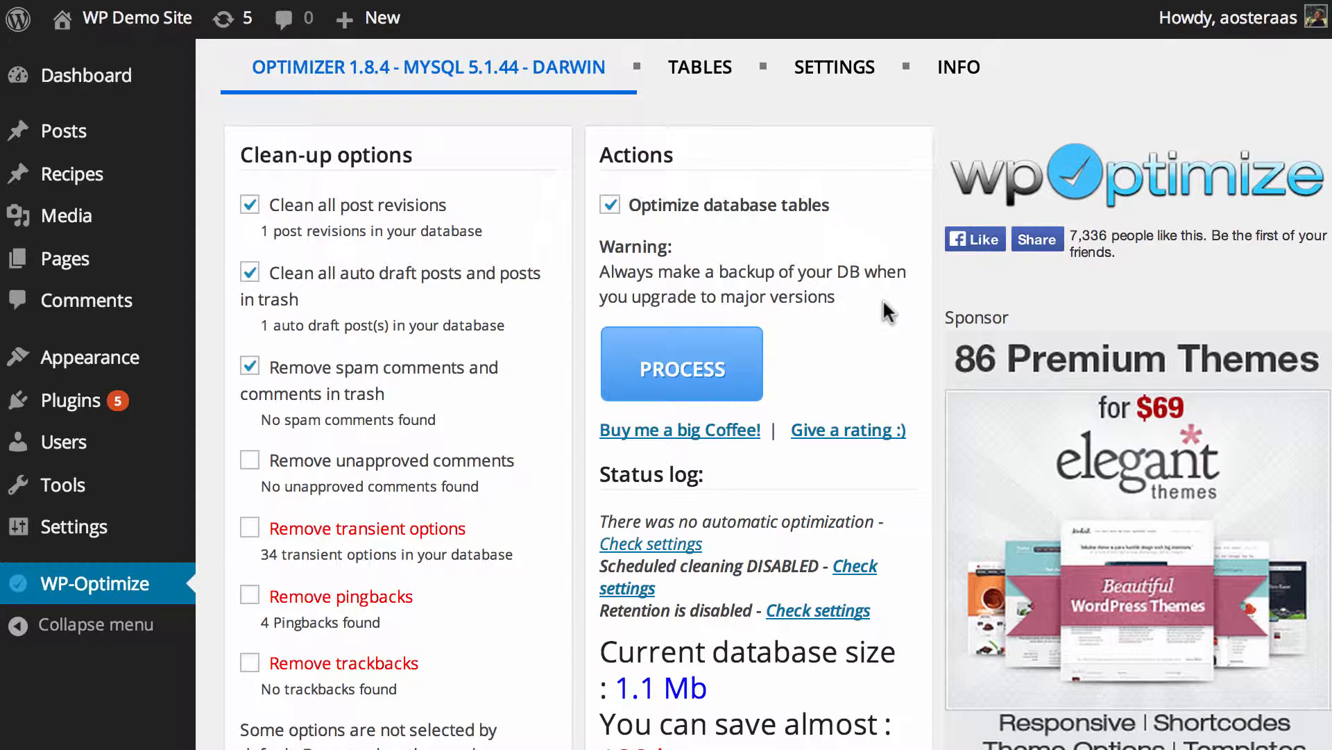
mouse_move(856, 297)
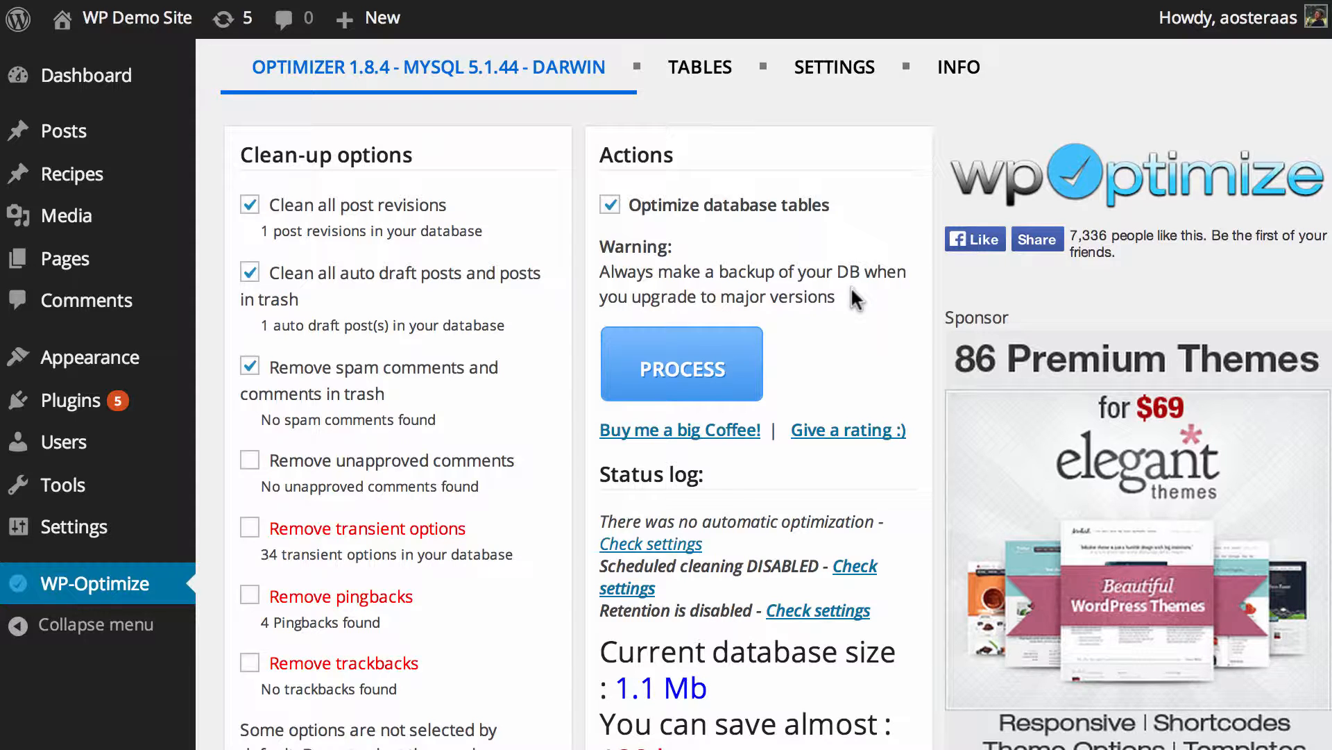
scroll(down, 3)
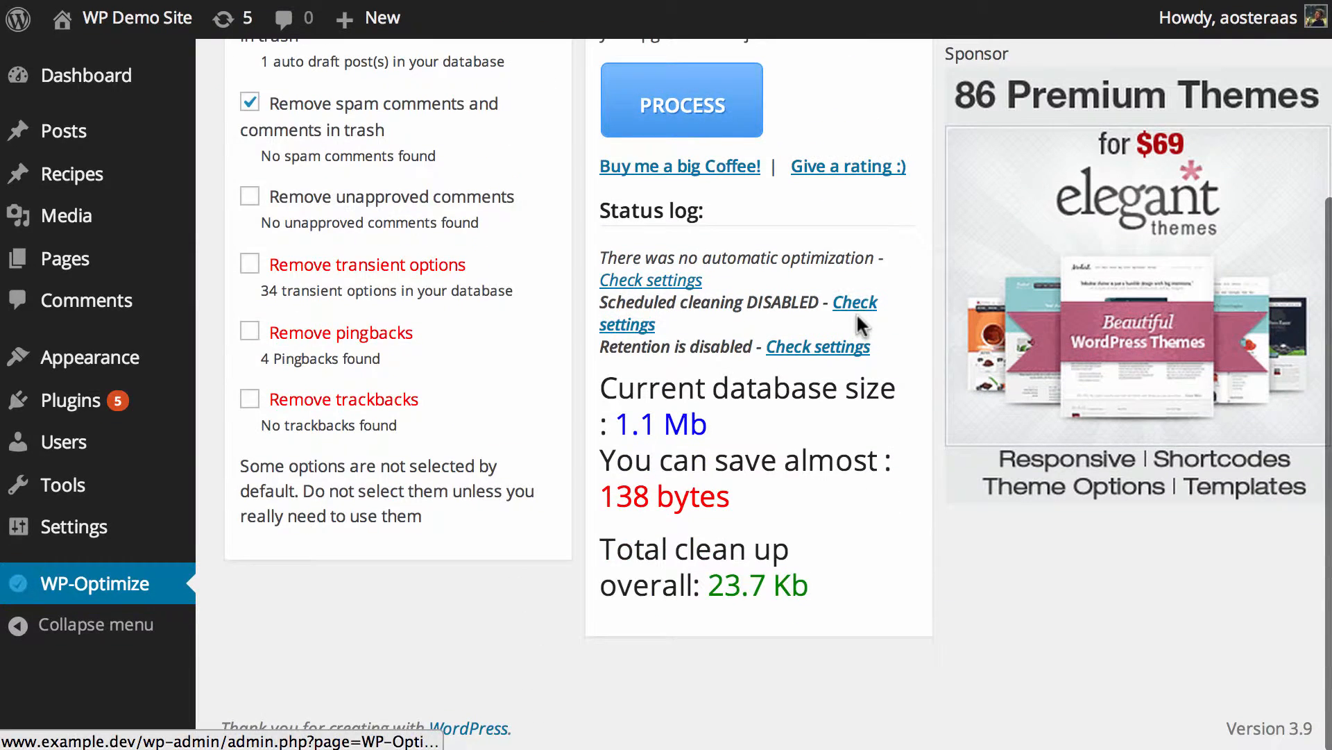
mouse_move(751, 446)
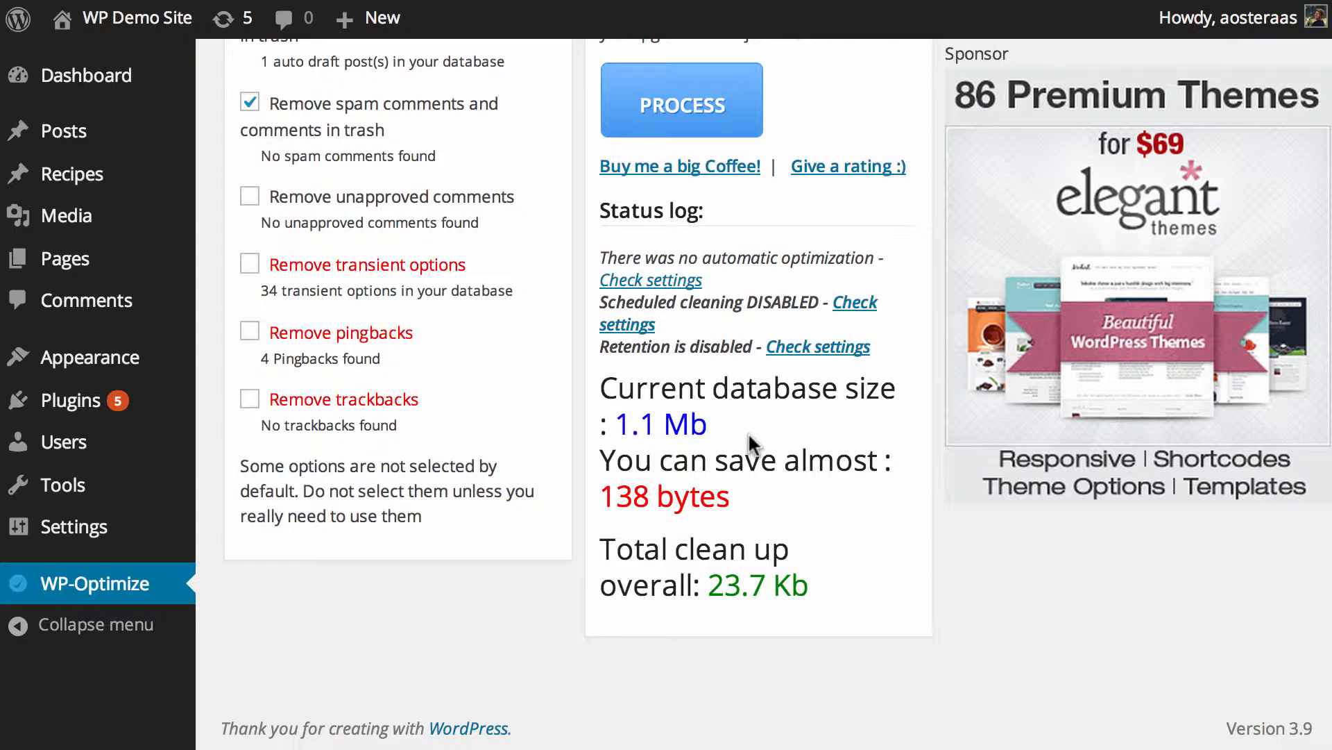
scroll(up, 3)
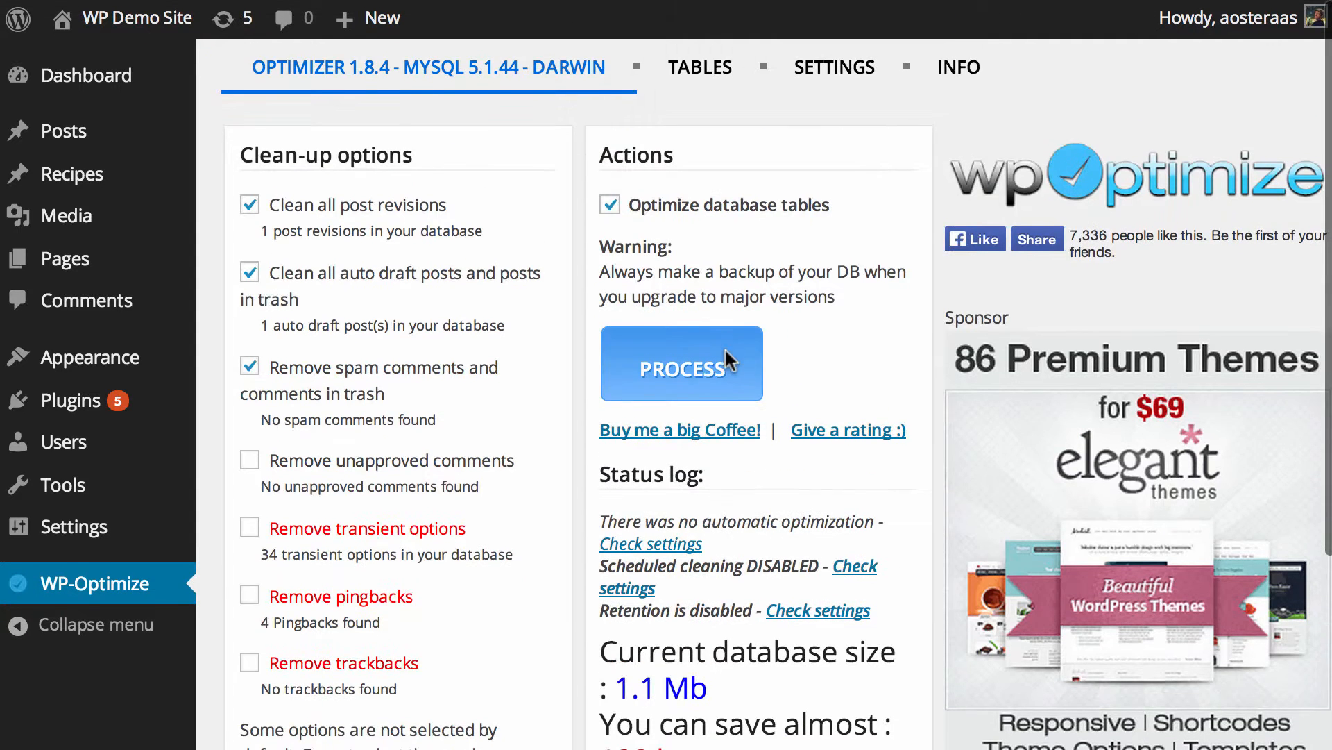
click(680, 364)
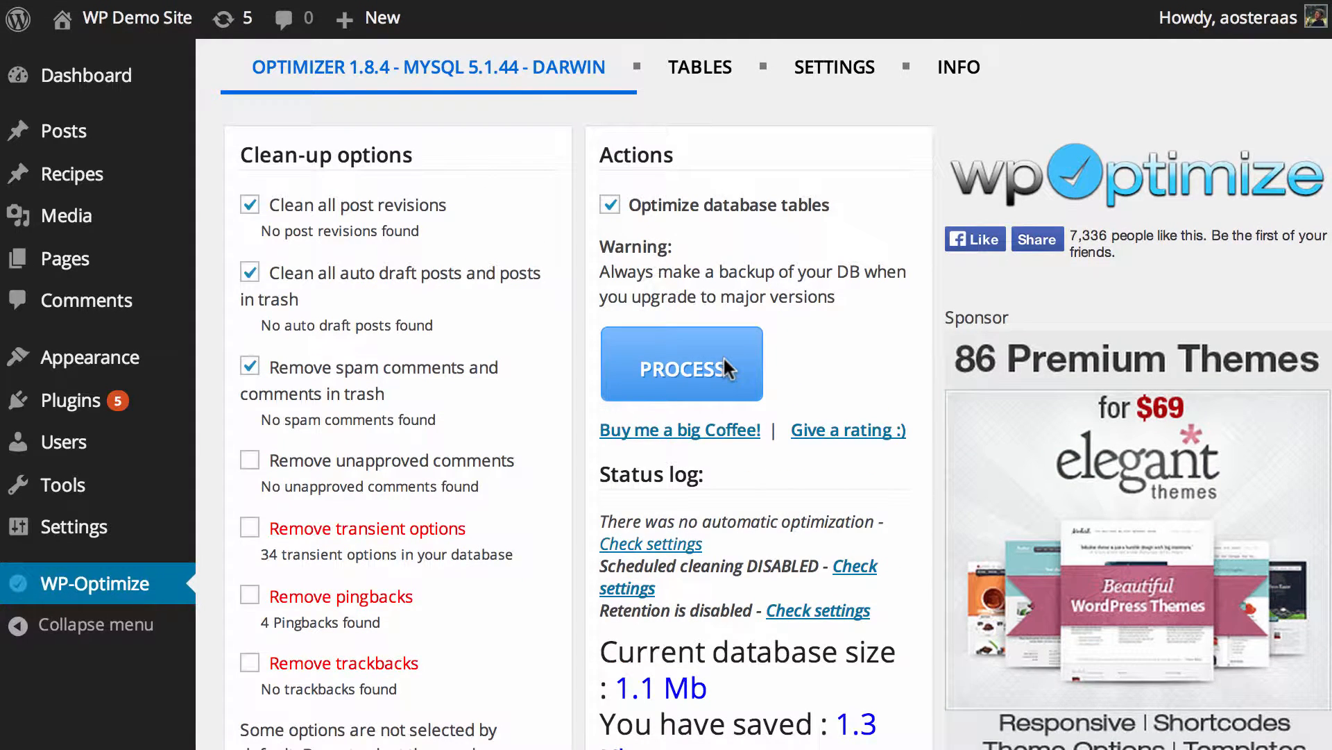
click(680, 363)
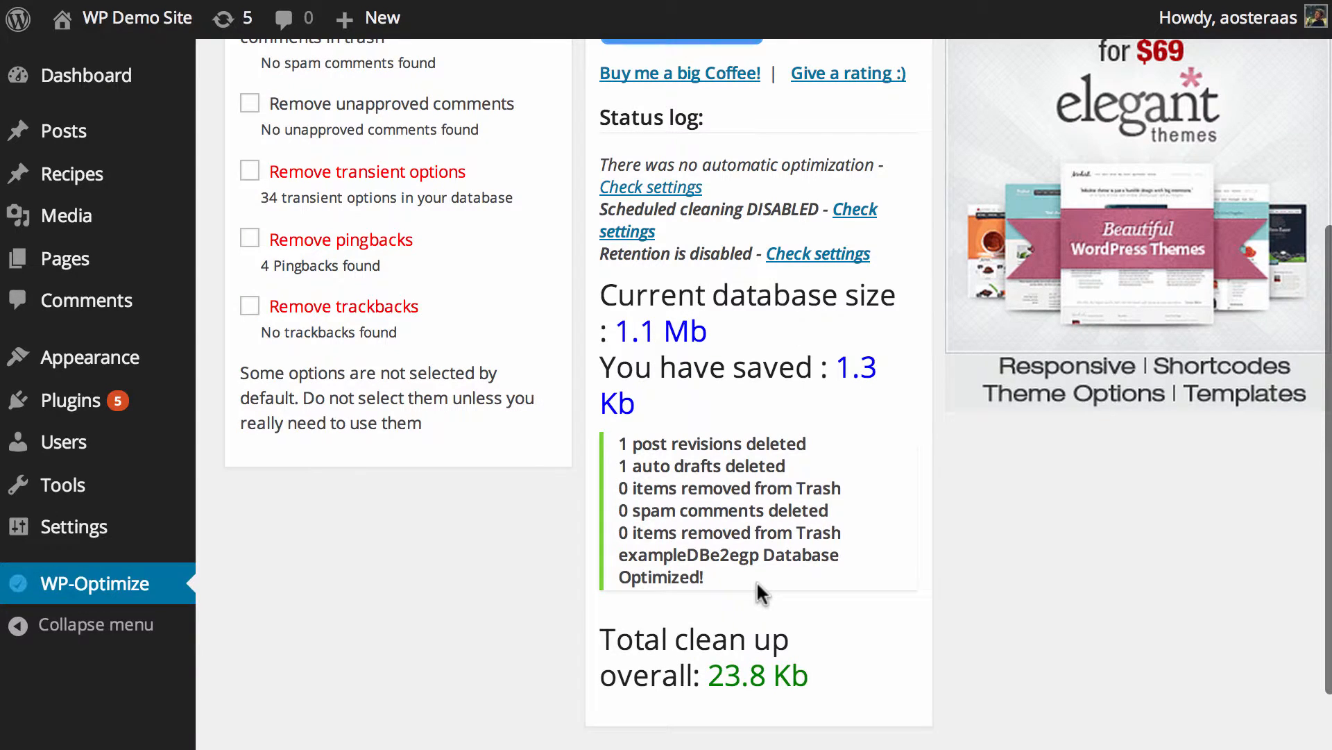
mouse_move(841, 525)
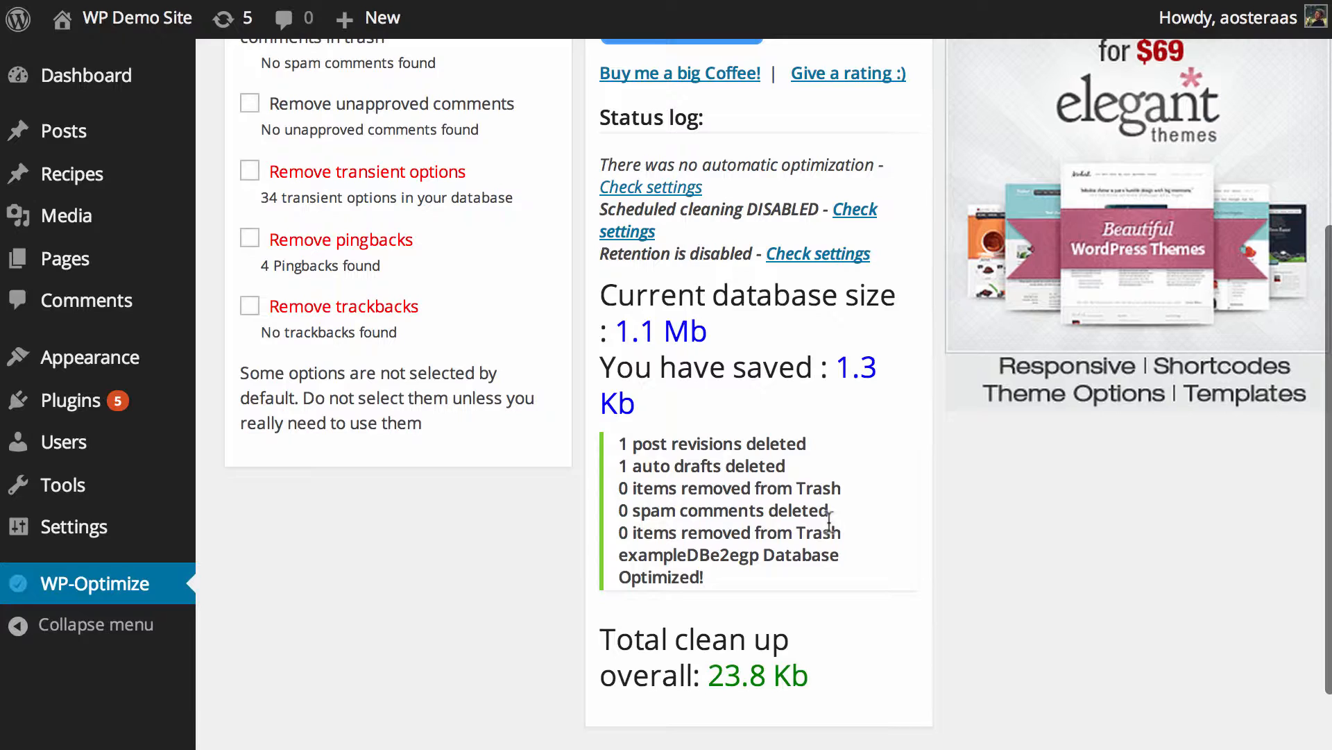
scroll(up, 3)
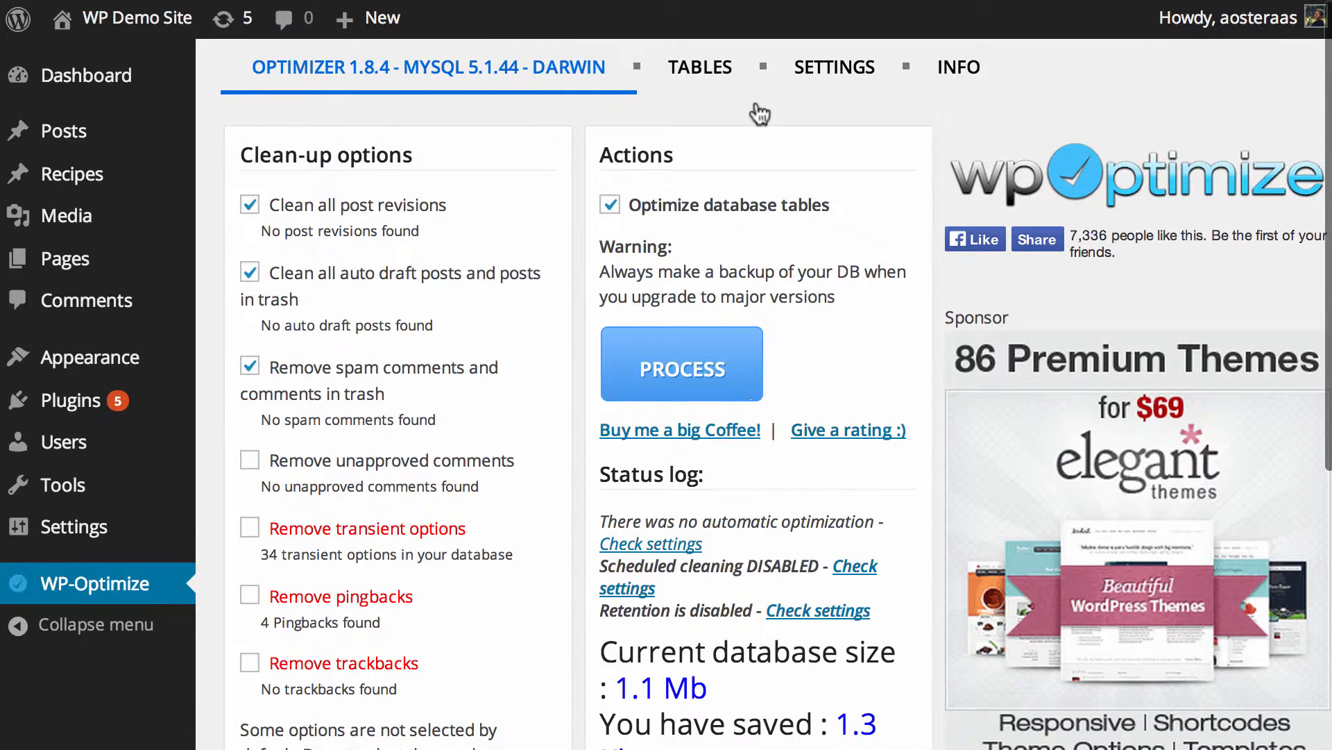
- Review the tables list (17 tables, 1,956 records, zero overhead), then go to the Settings page
click(700, 66)
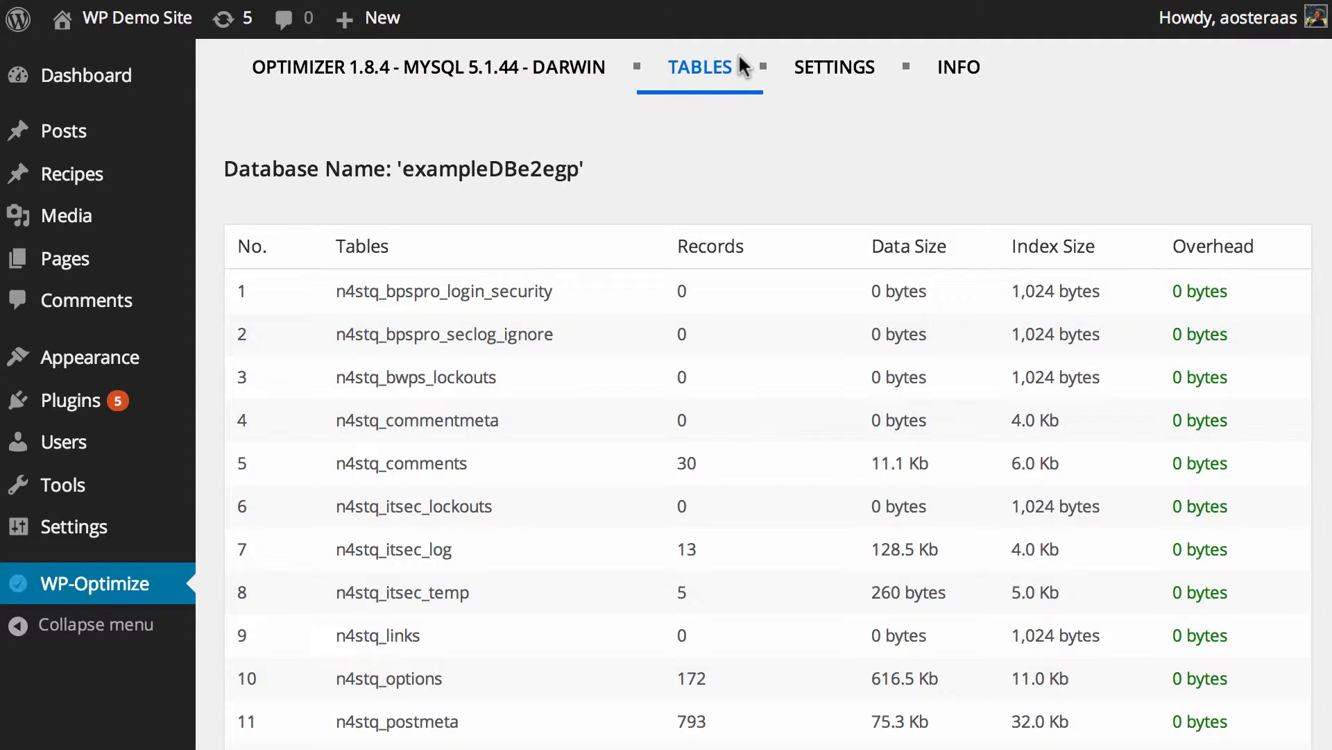
mouse_move(588, 228)
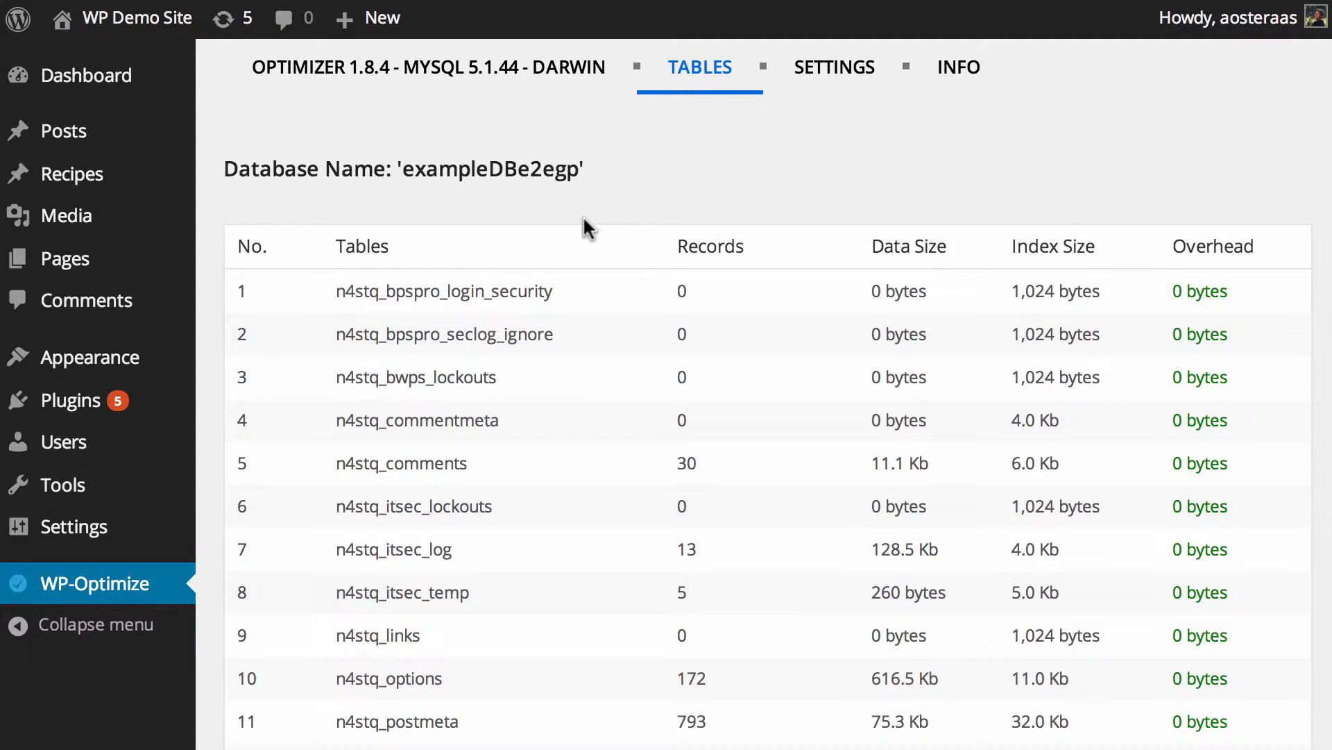
mouse_move(467, 179)
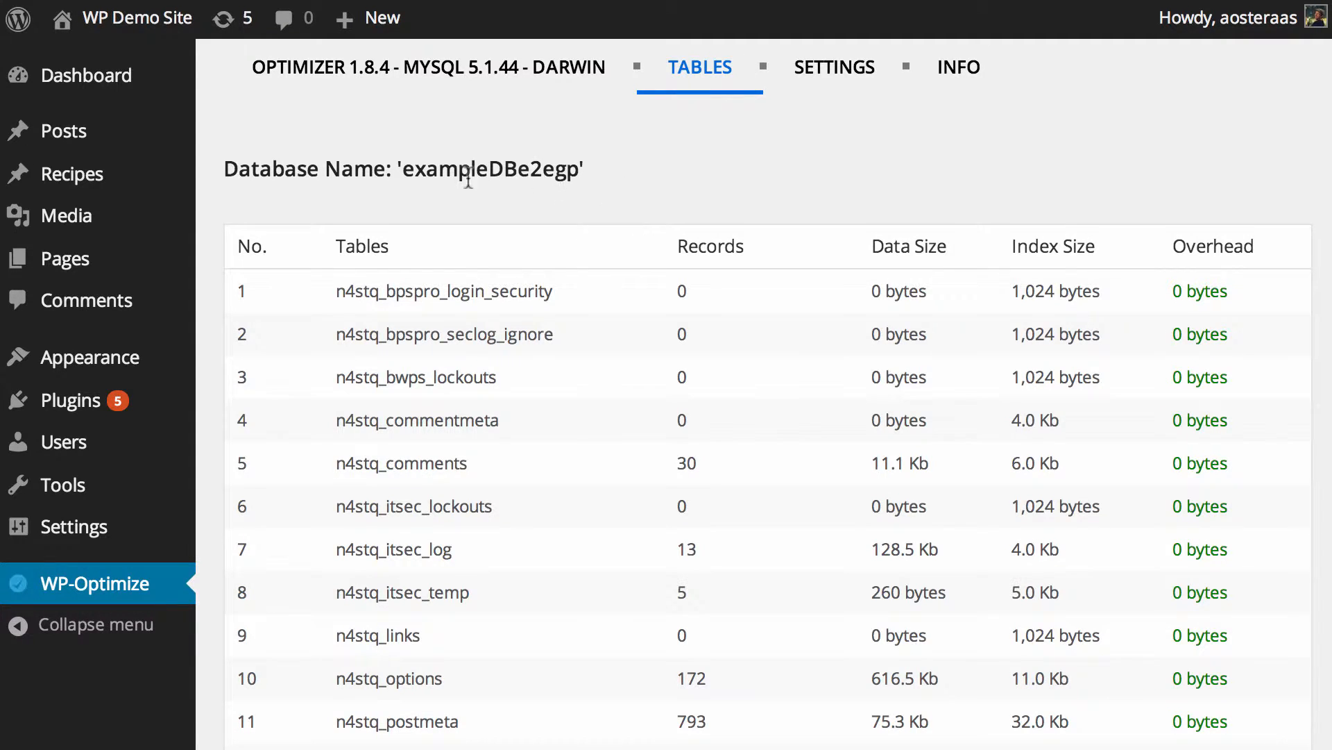
mouse_move(425, 198)
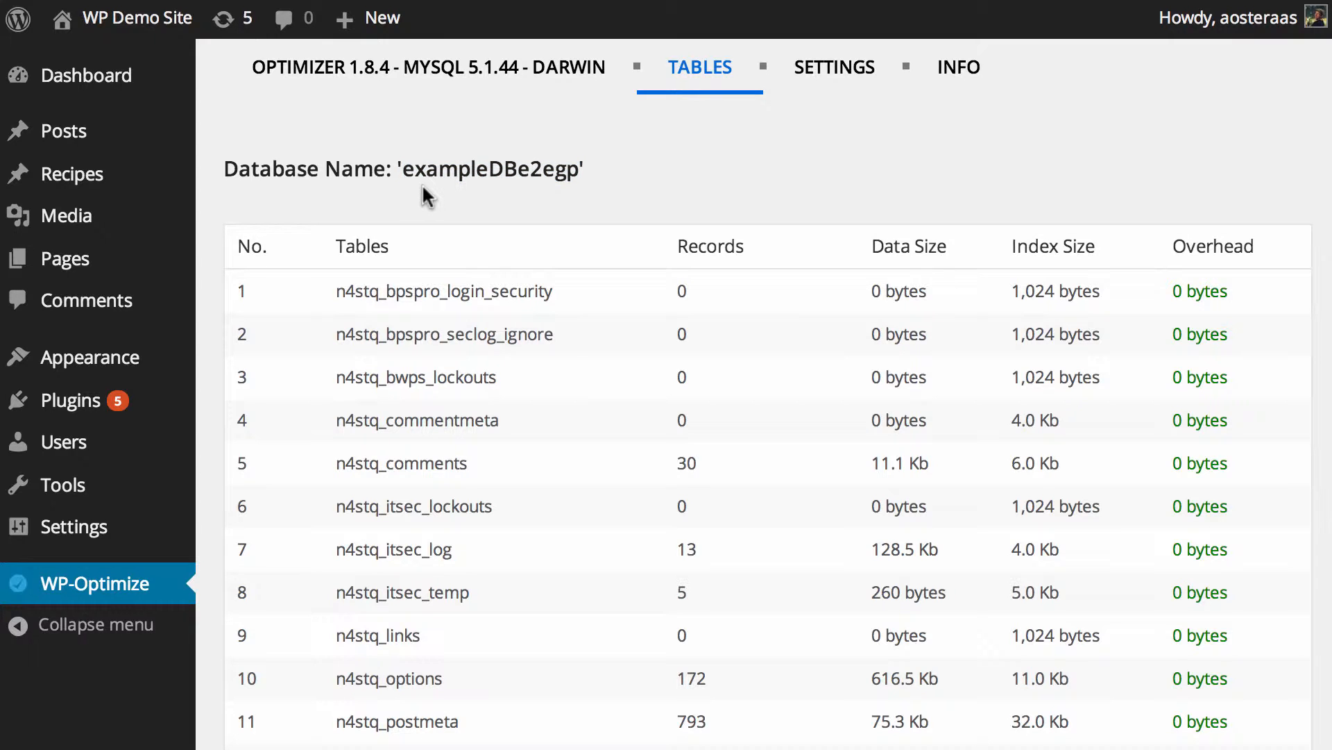
scroll(down, 3)
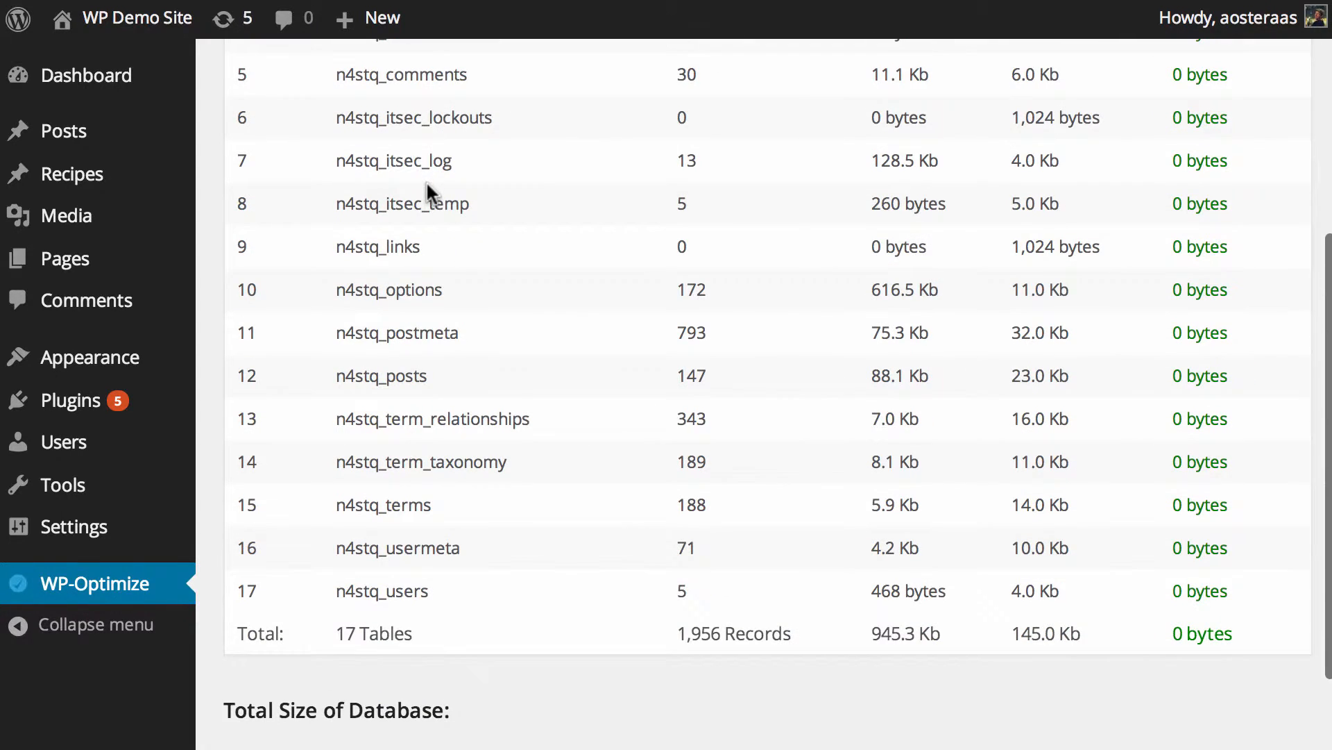
scroll(down, 3)
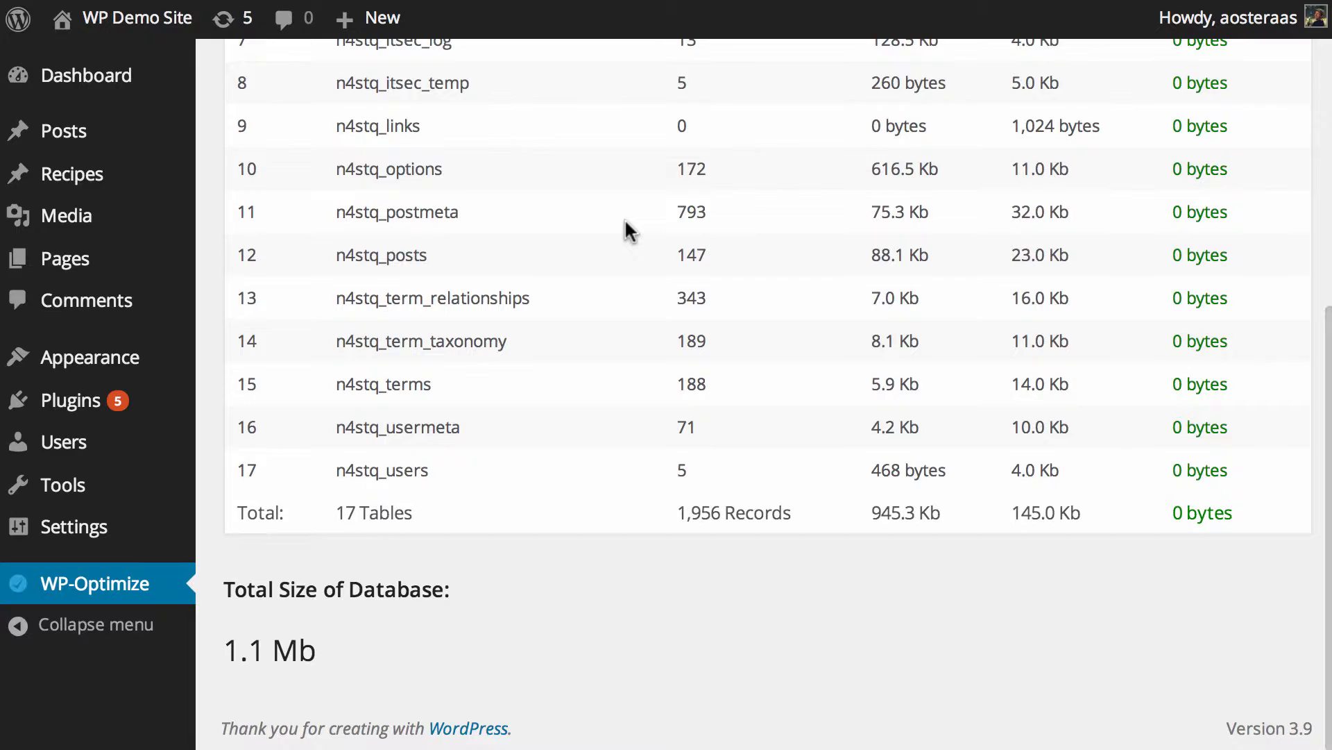
scroll(up, 3)
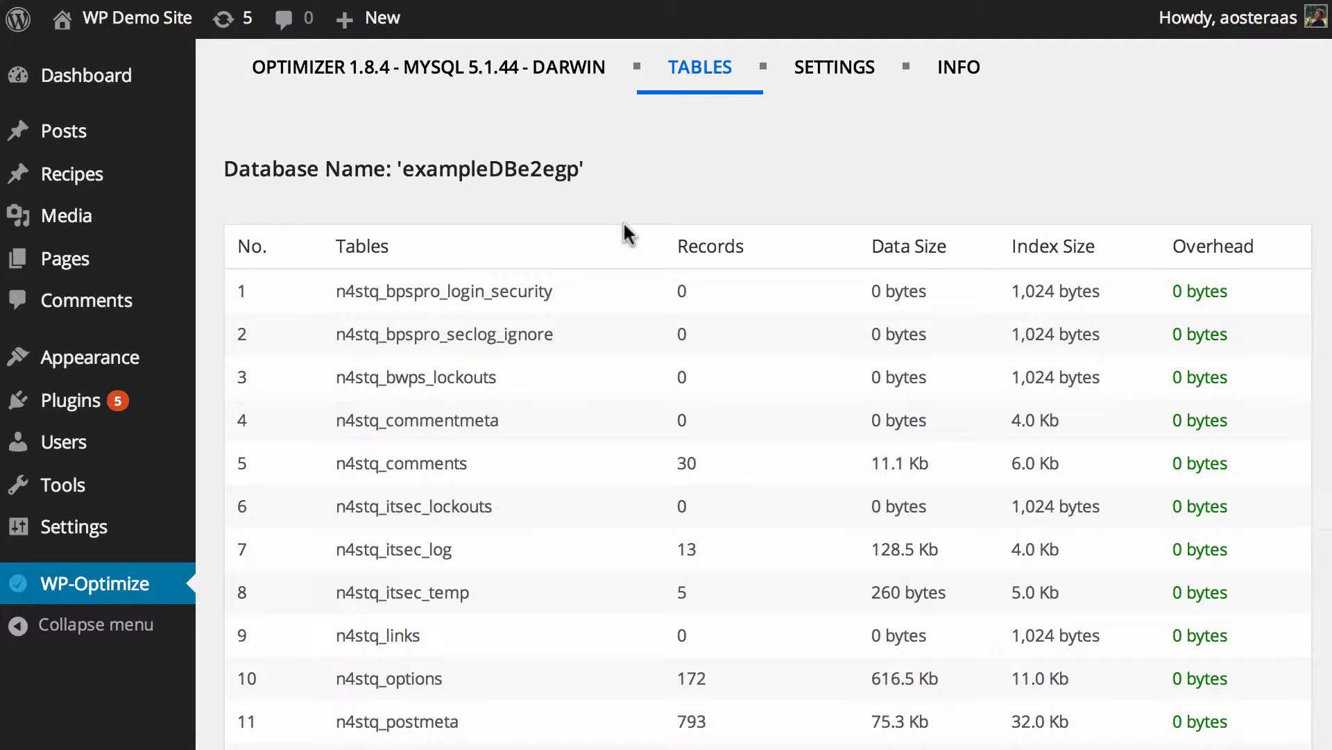
mouse_move(642, 225)
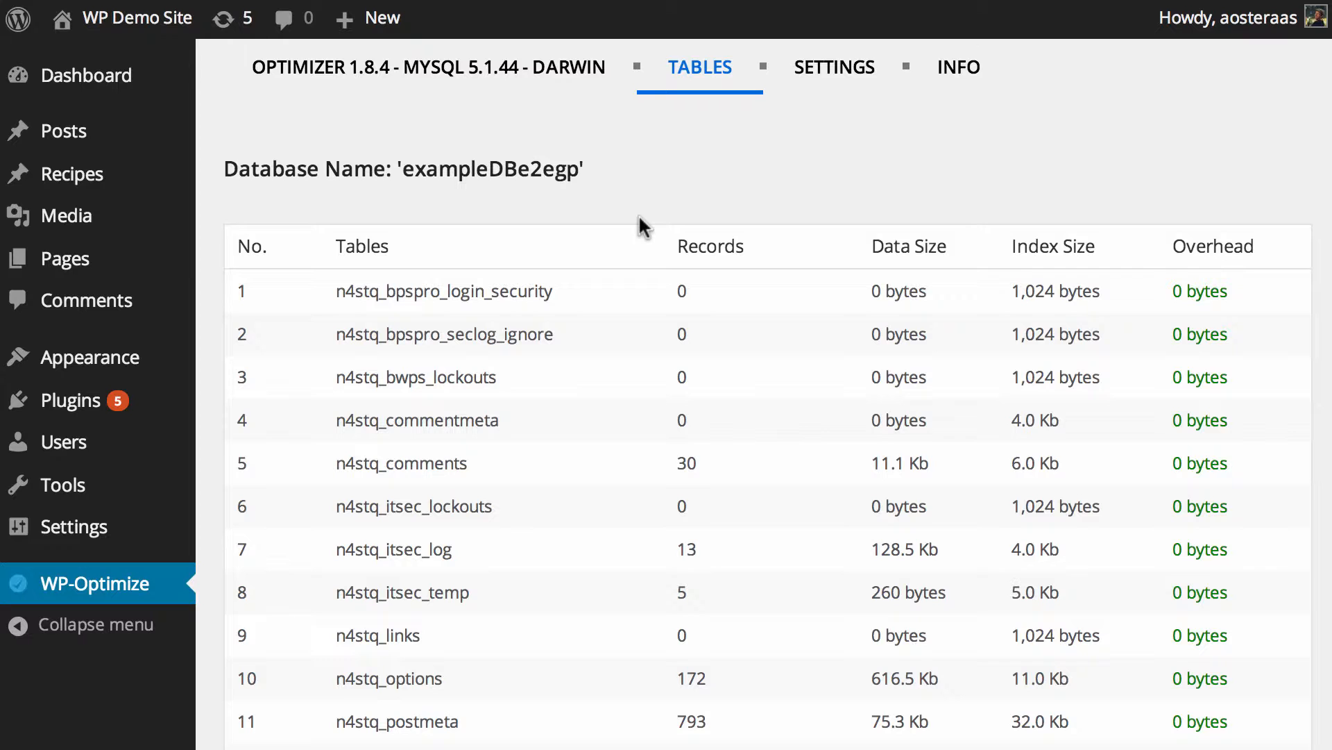
click(835, 67)
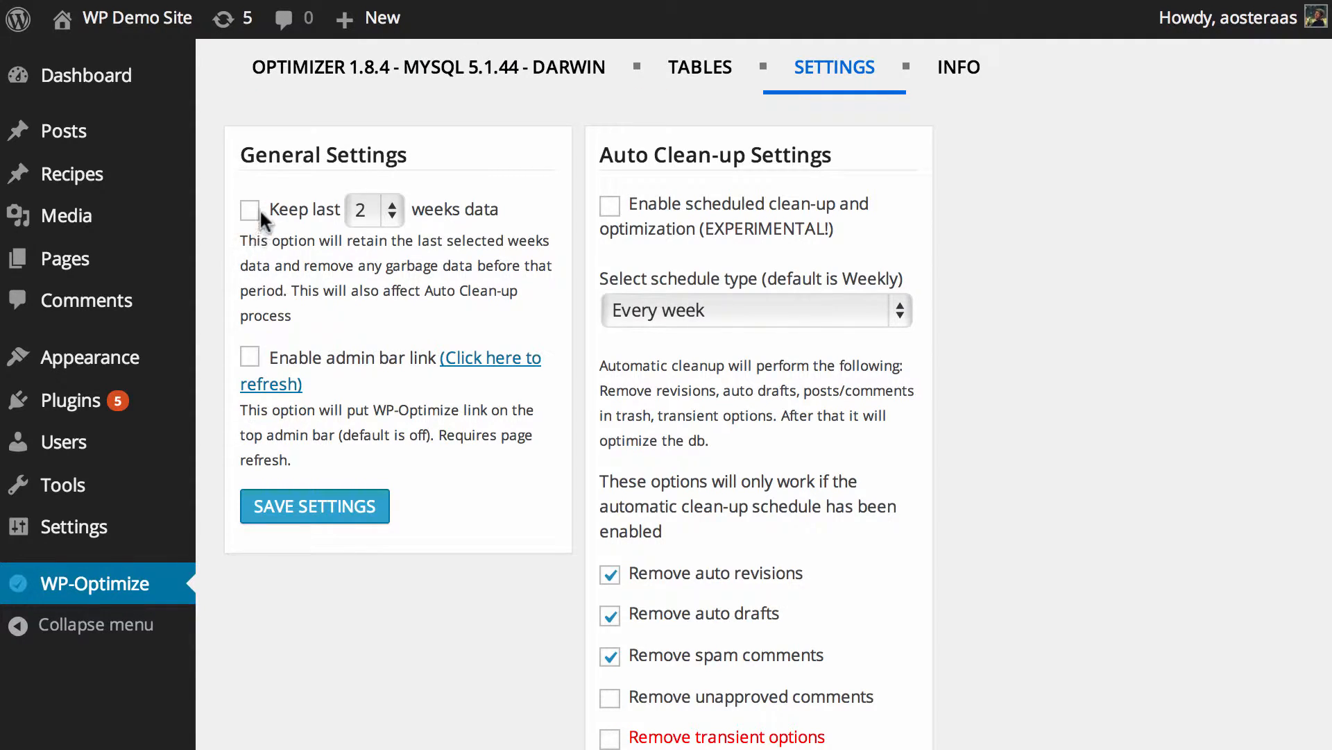
- Enable 'Keep last 2 weeks data' and the admin bar link, and save the general settings
click(250, 210)
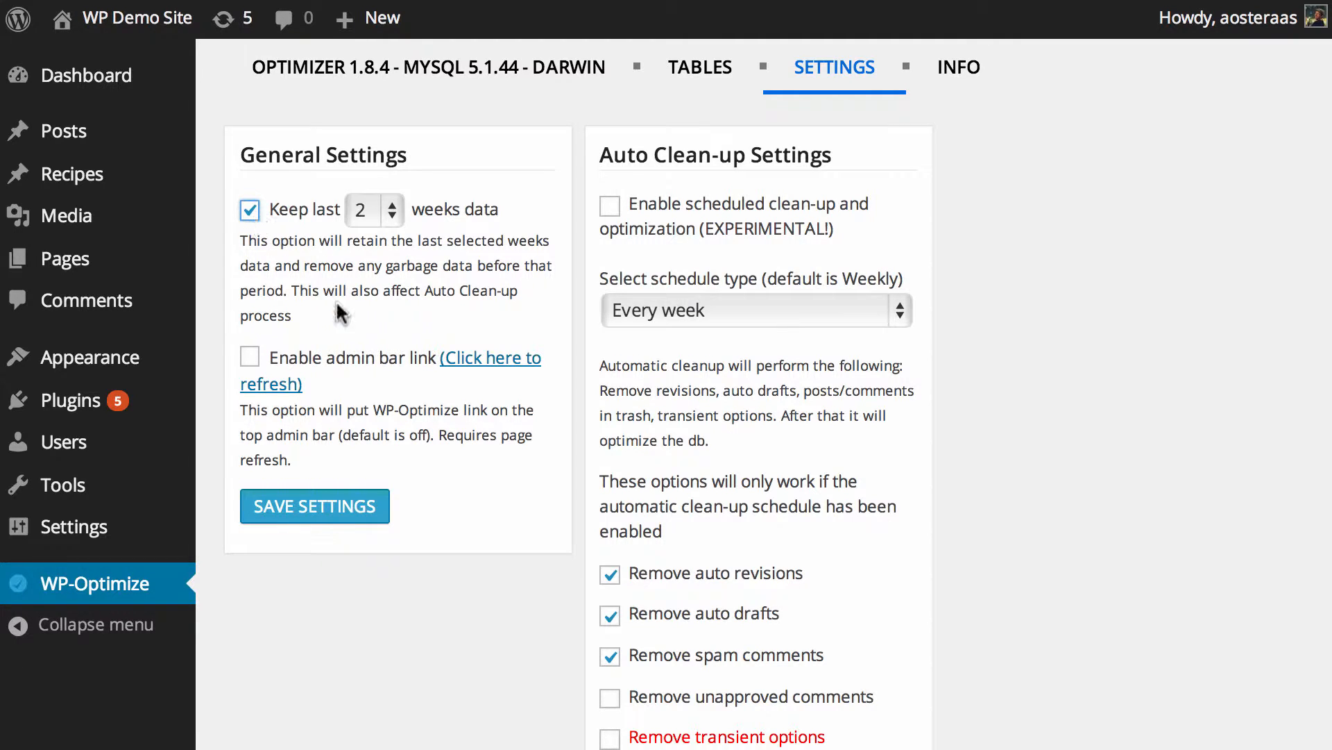
mouse_move(343, 369)
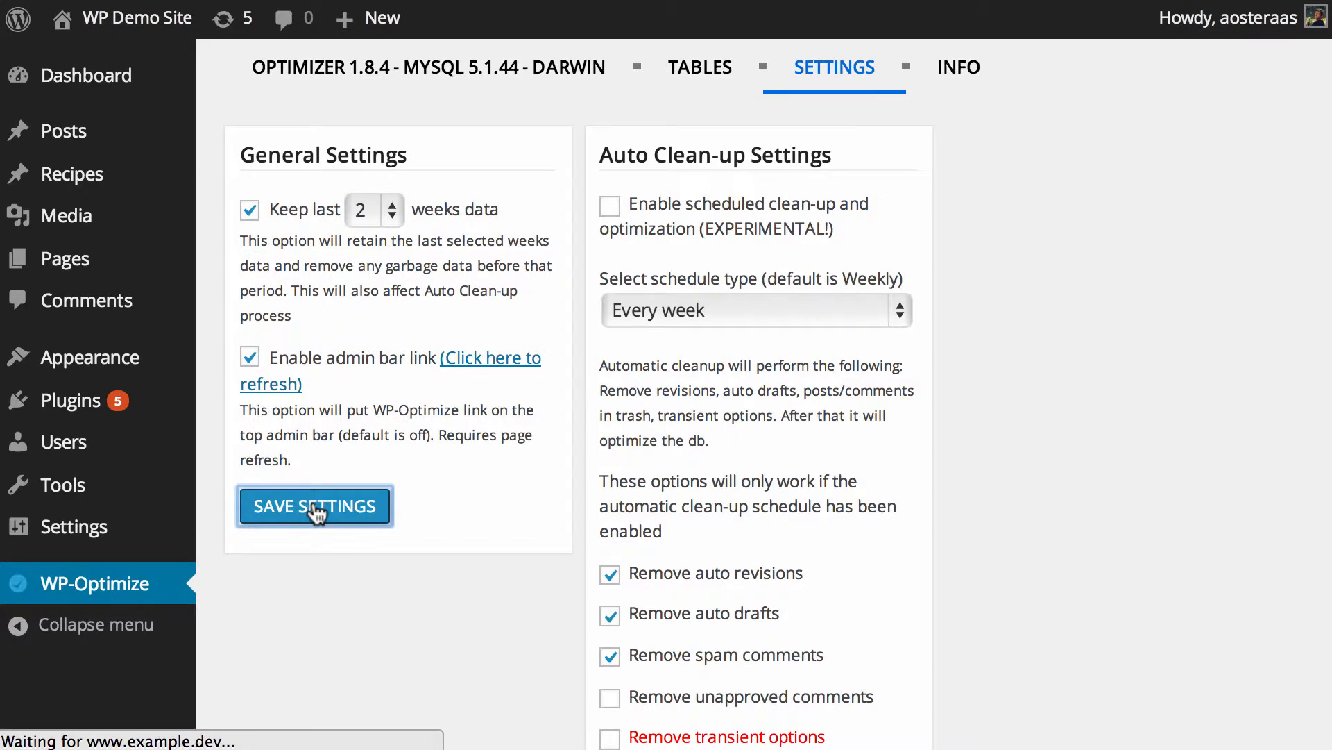
click(313, 505)
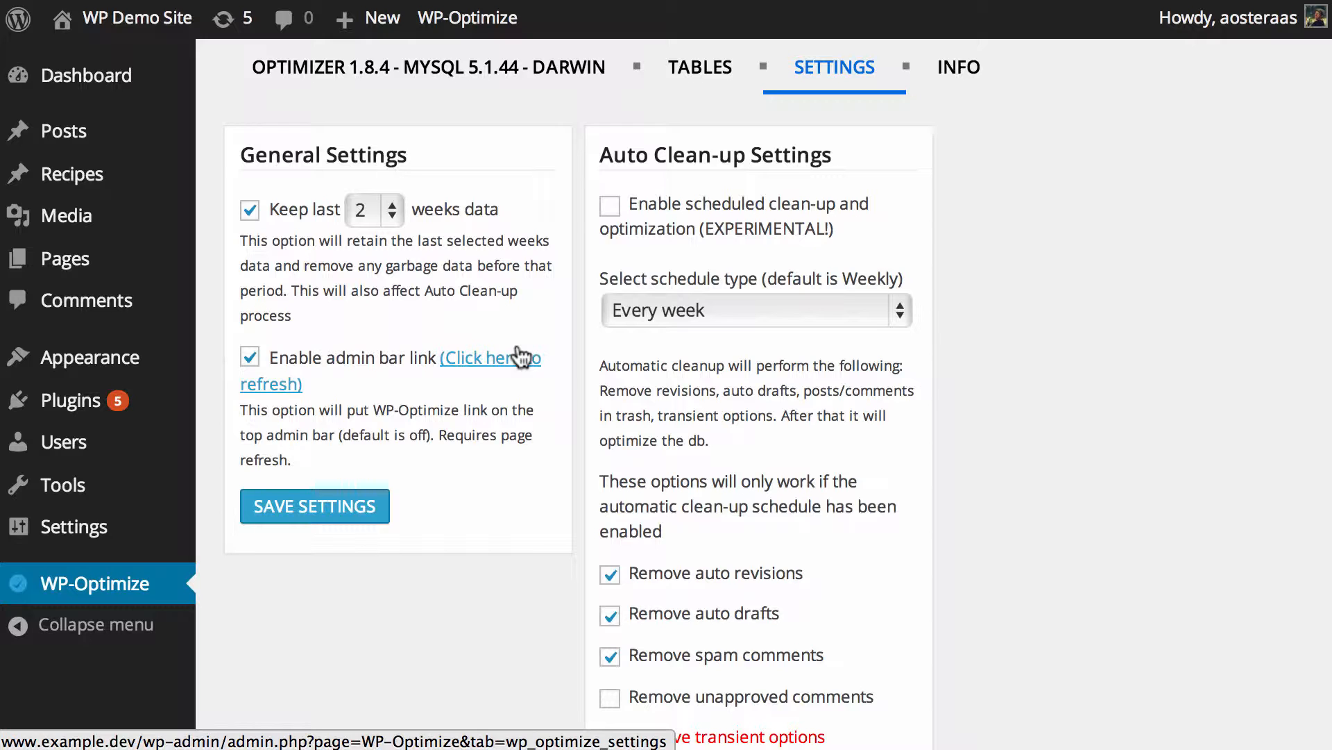
- Enable scheduled clean-up and optimization every week and save the auto clean-up settings
click(609, 205)
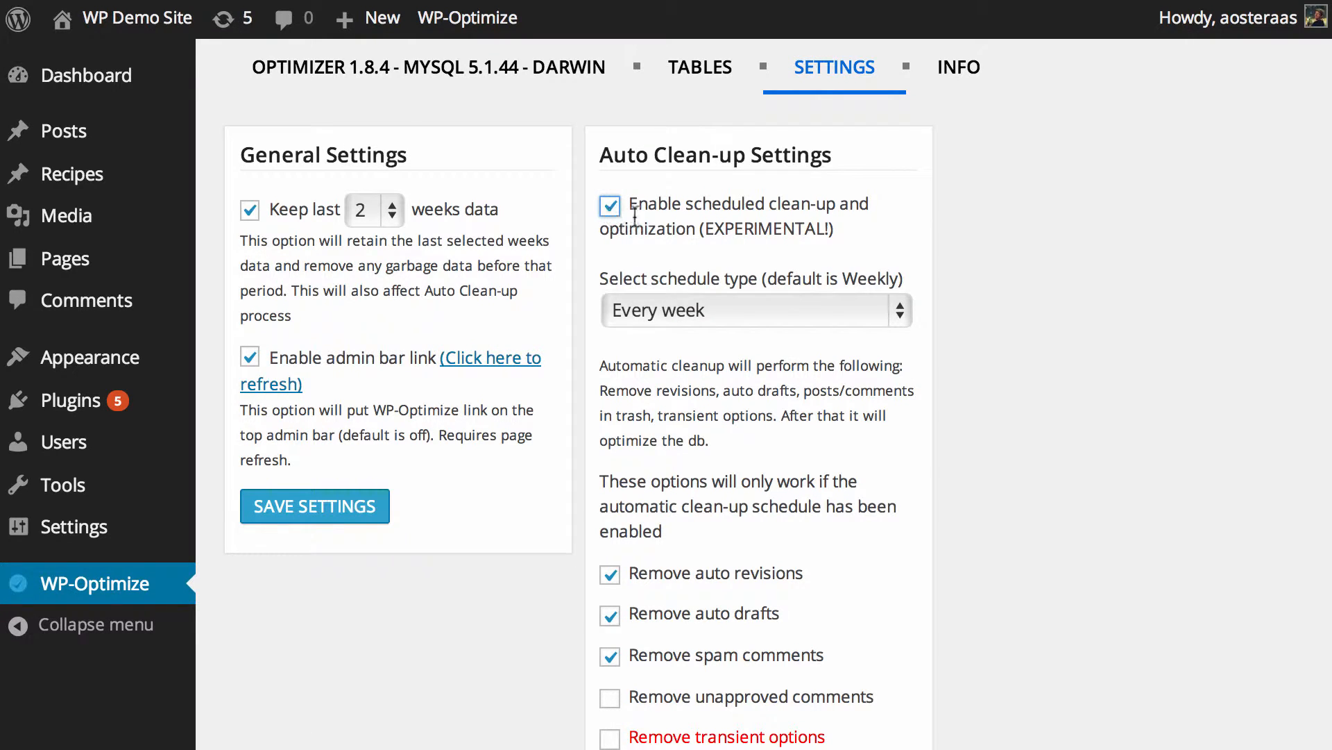
mouse_move(855, 322)
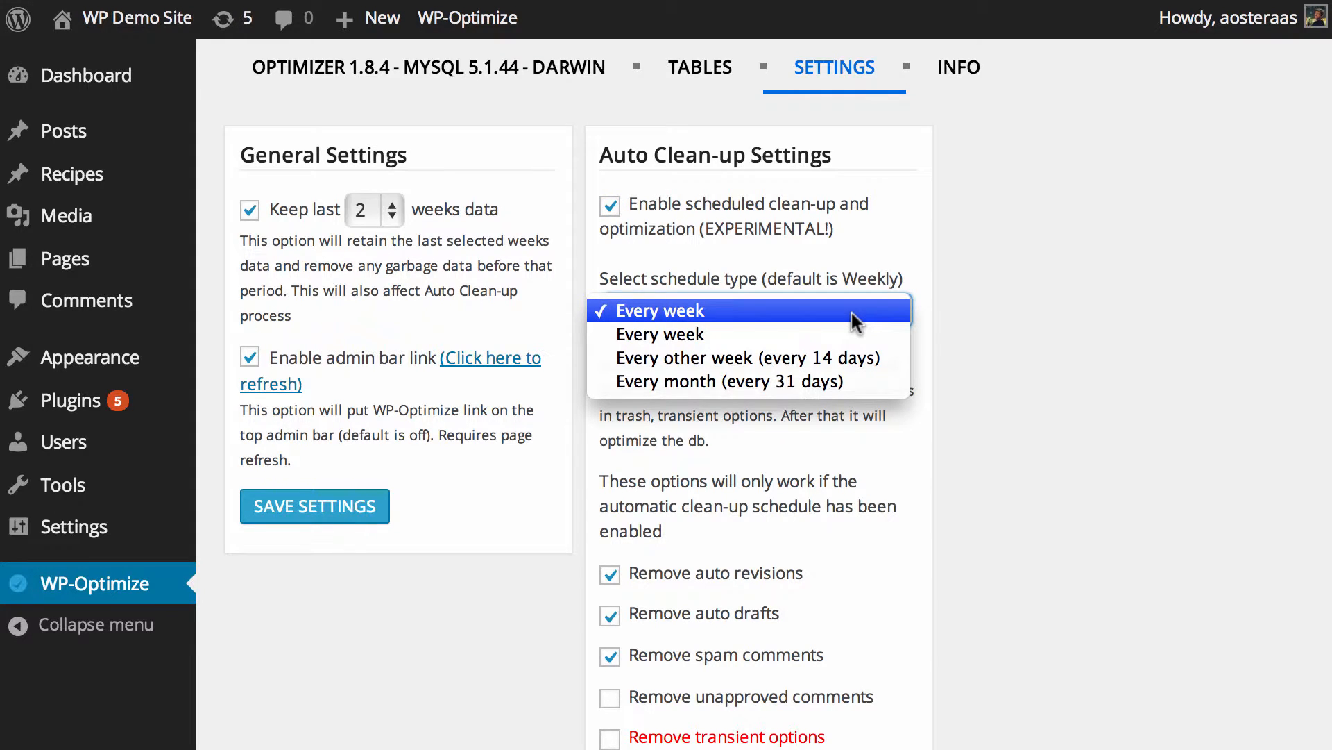
mouse_move(804, 333)
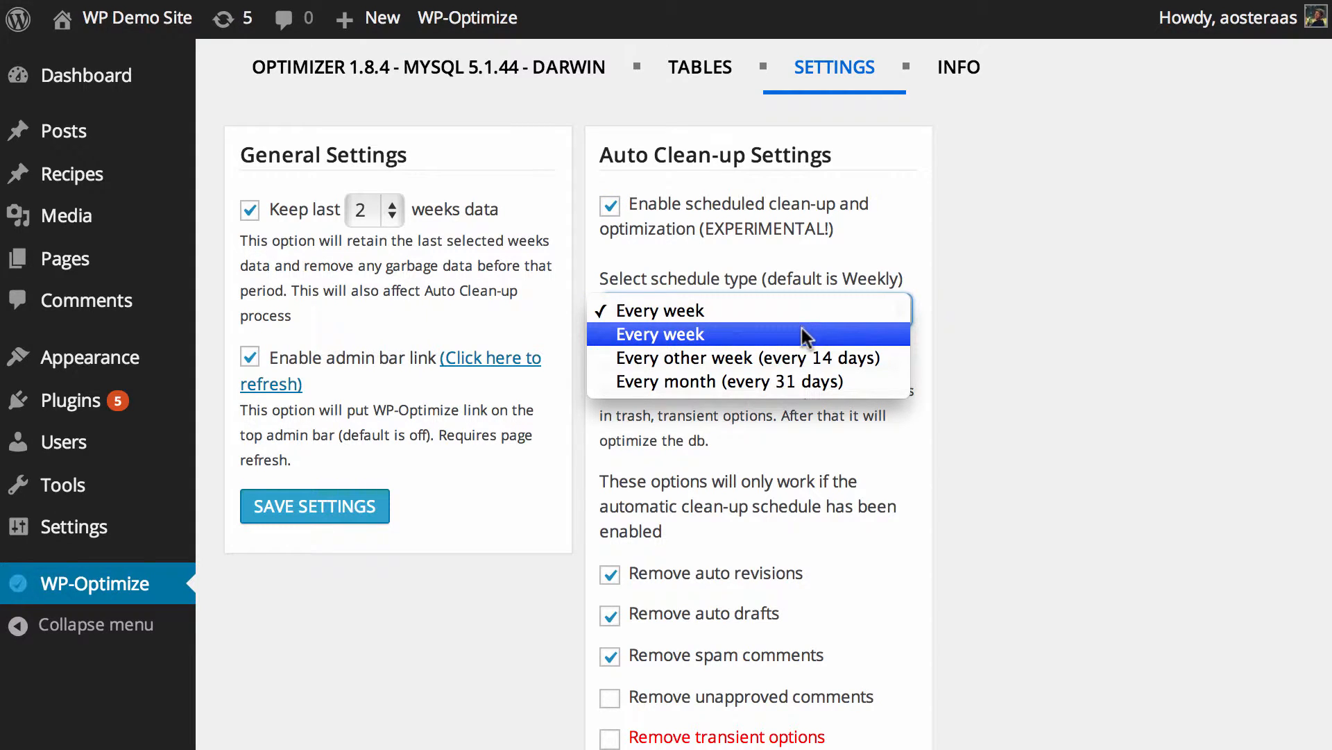
click(658, 334)
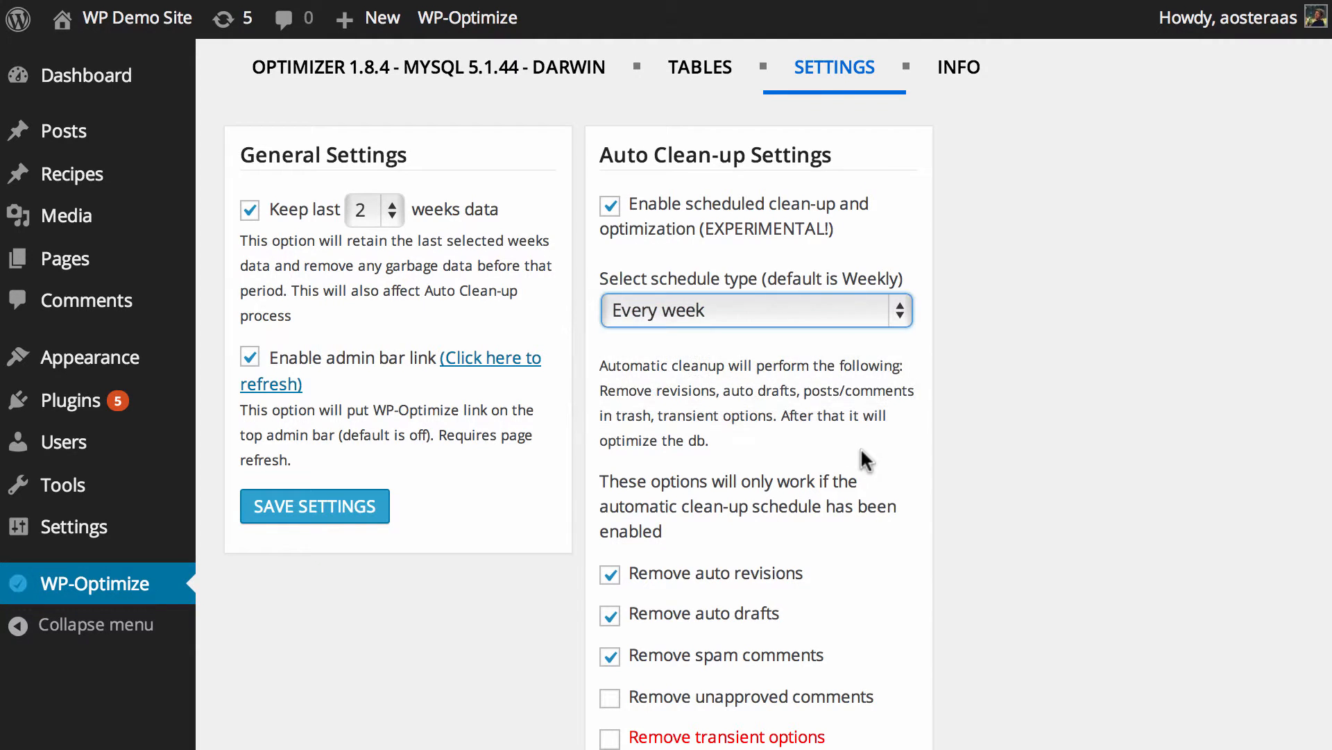
mouse_move(864, 455)
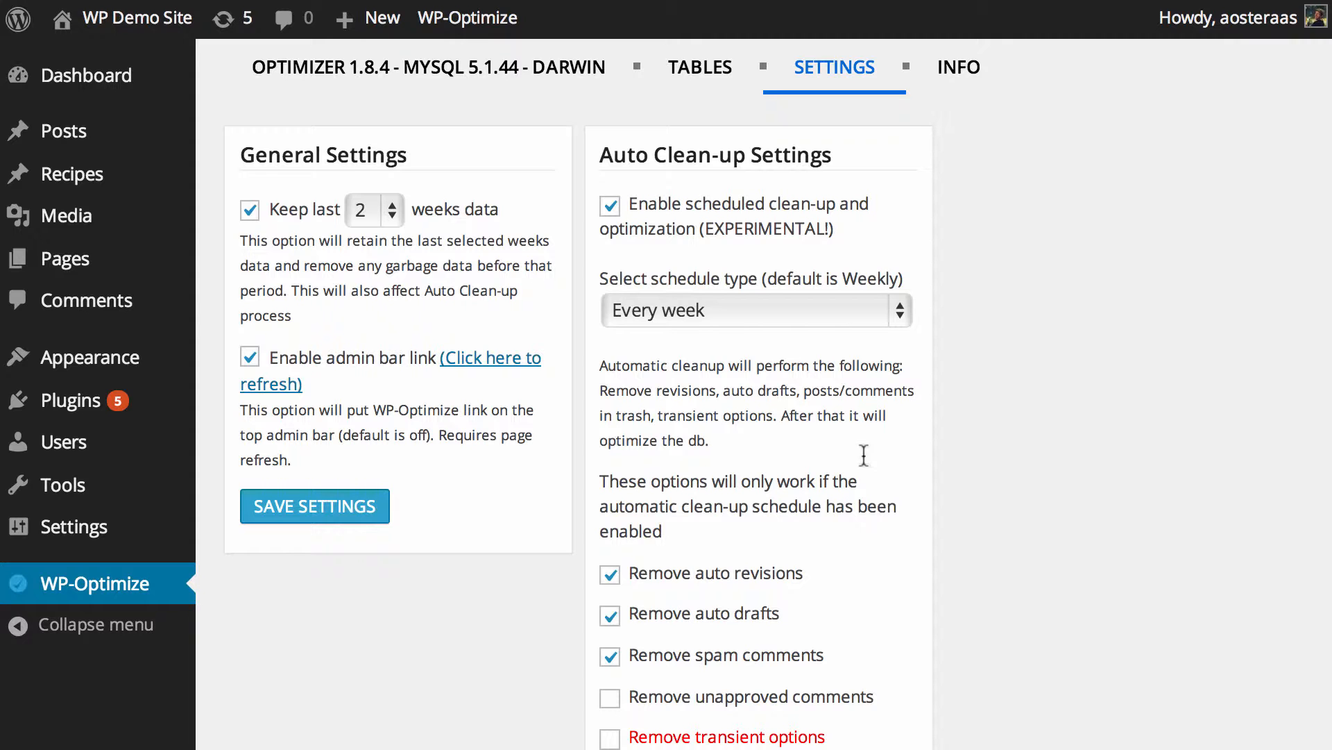
scroll(down, 3)
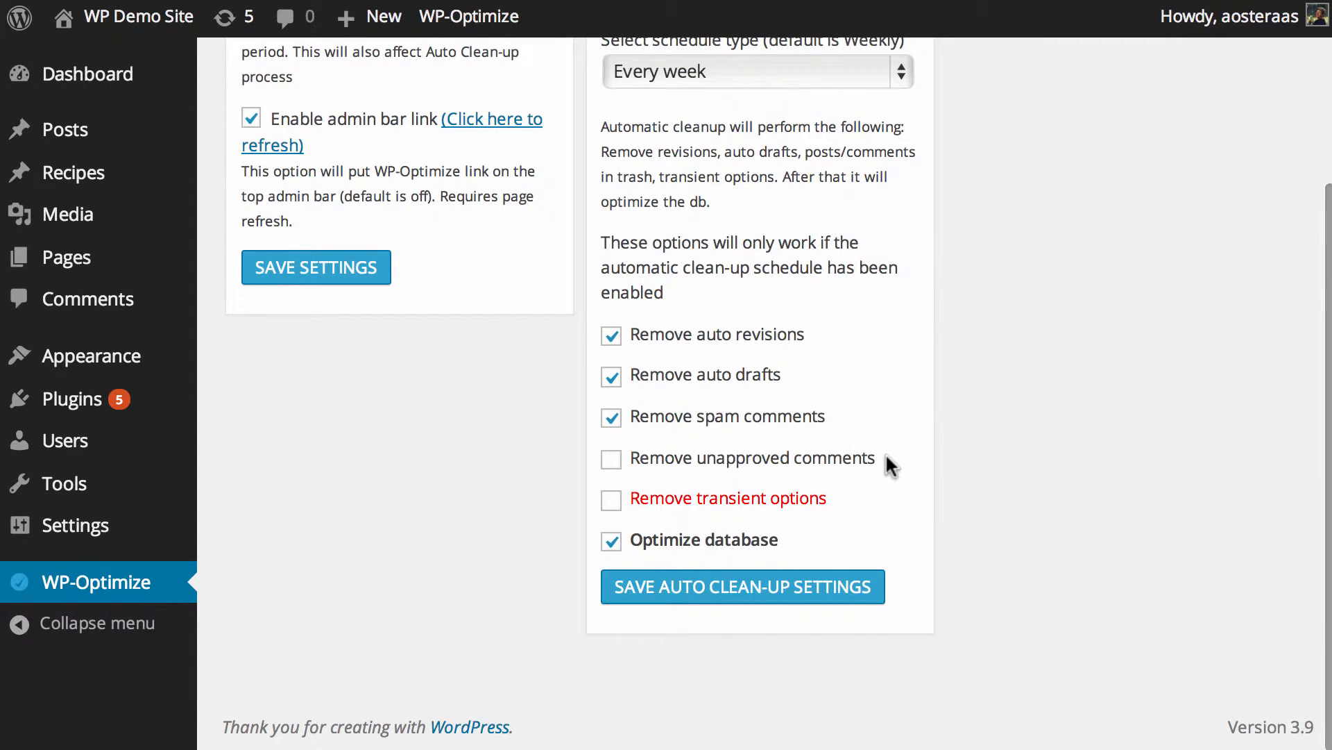
mouse_move(871, 465)
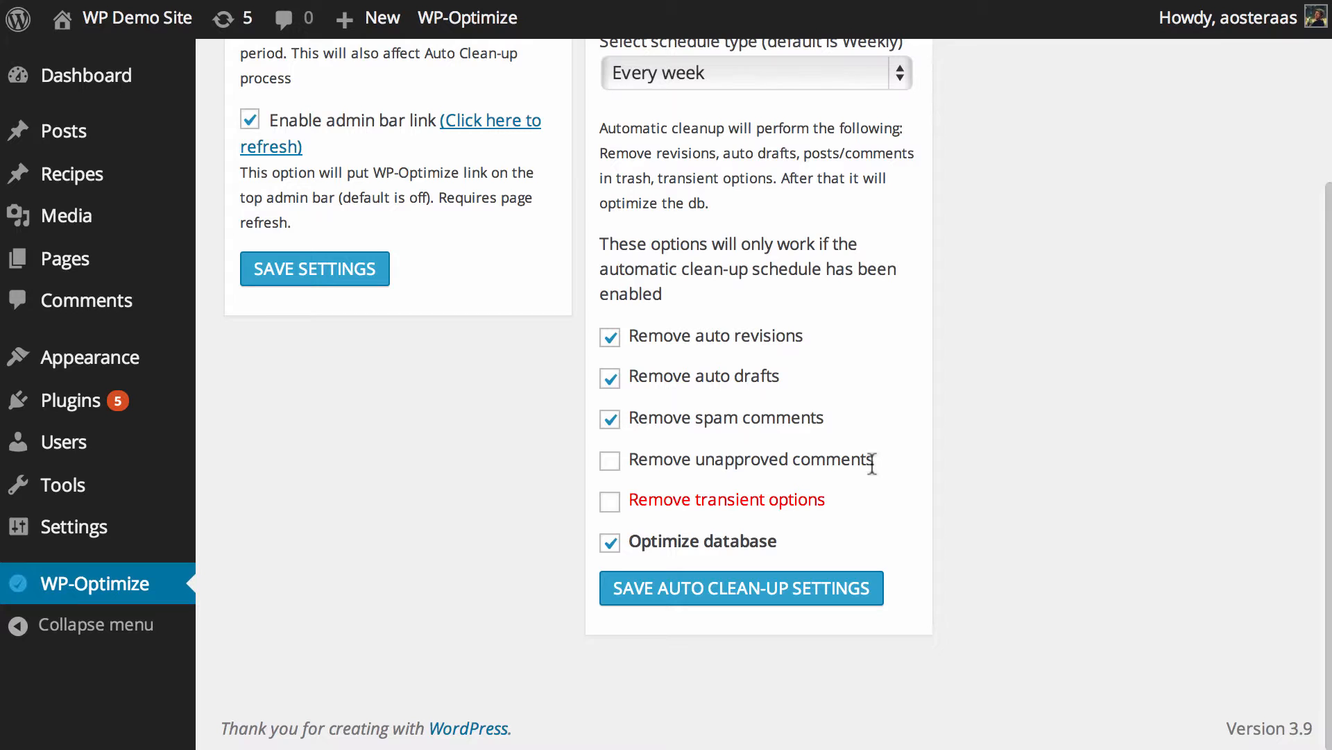
click(740, 587)
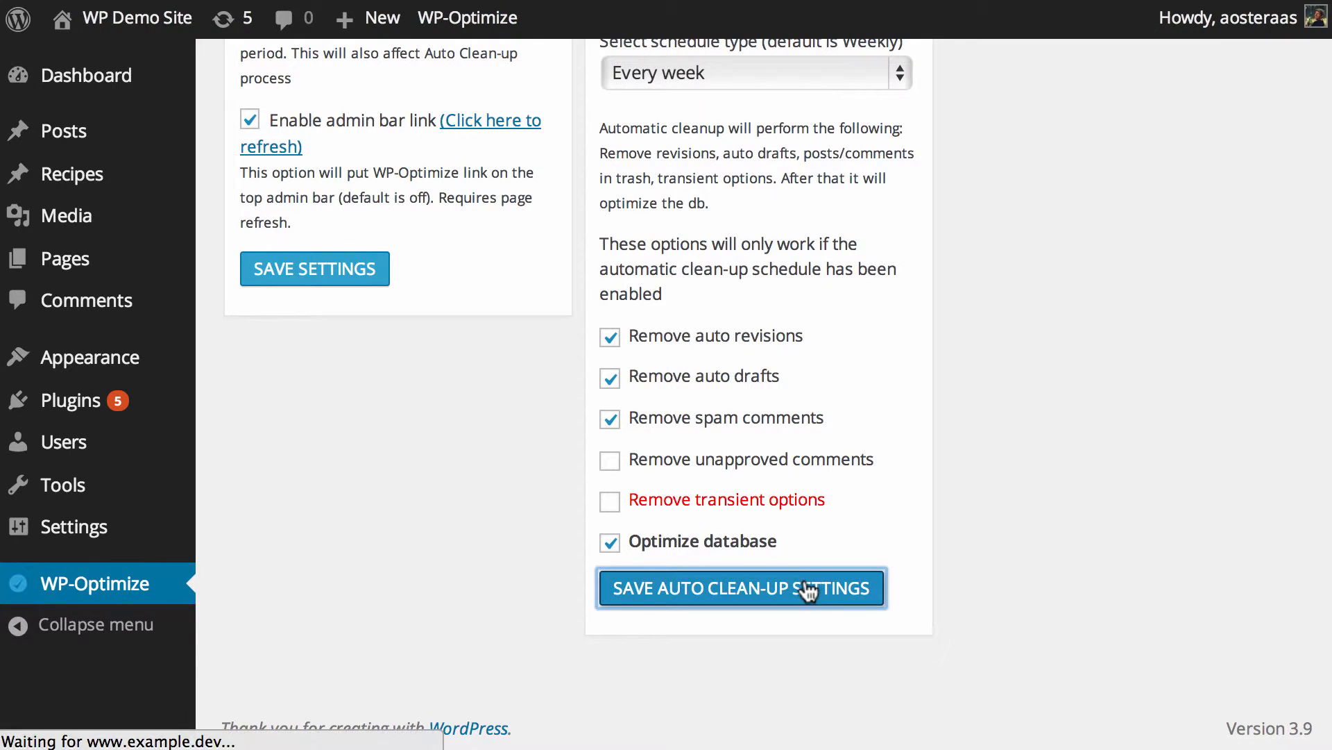
click(740, 587)
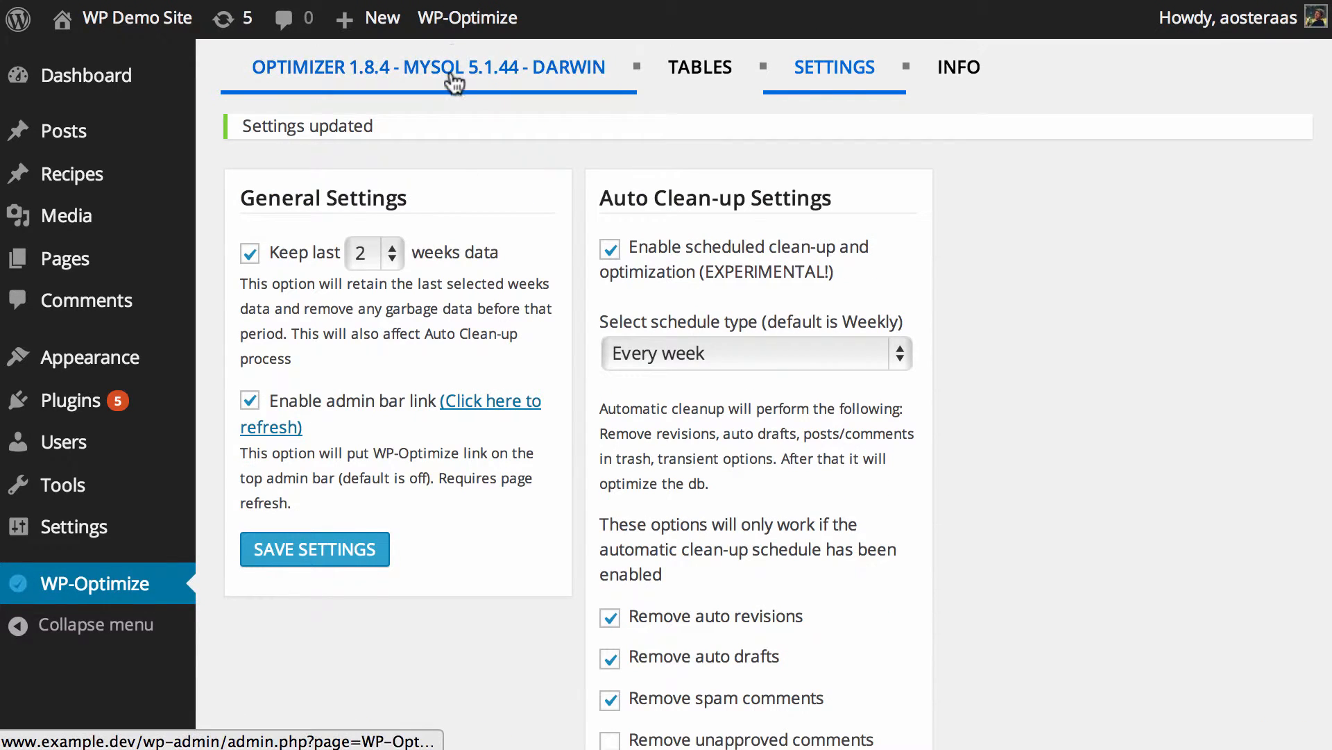
- Return to the Optimizer page and review the status log: scheduled cleaning enabled, 2 weeks retained
click(427, 67)
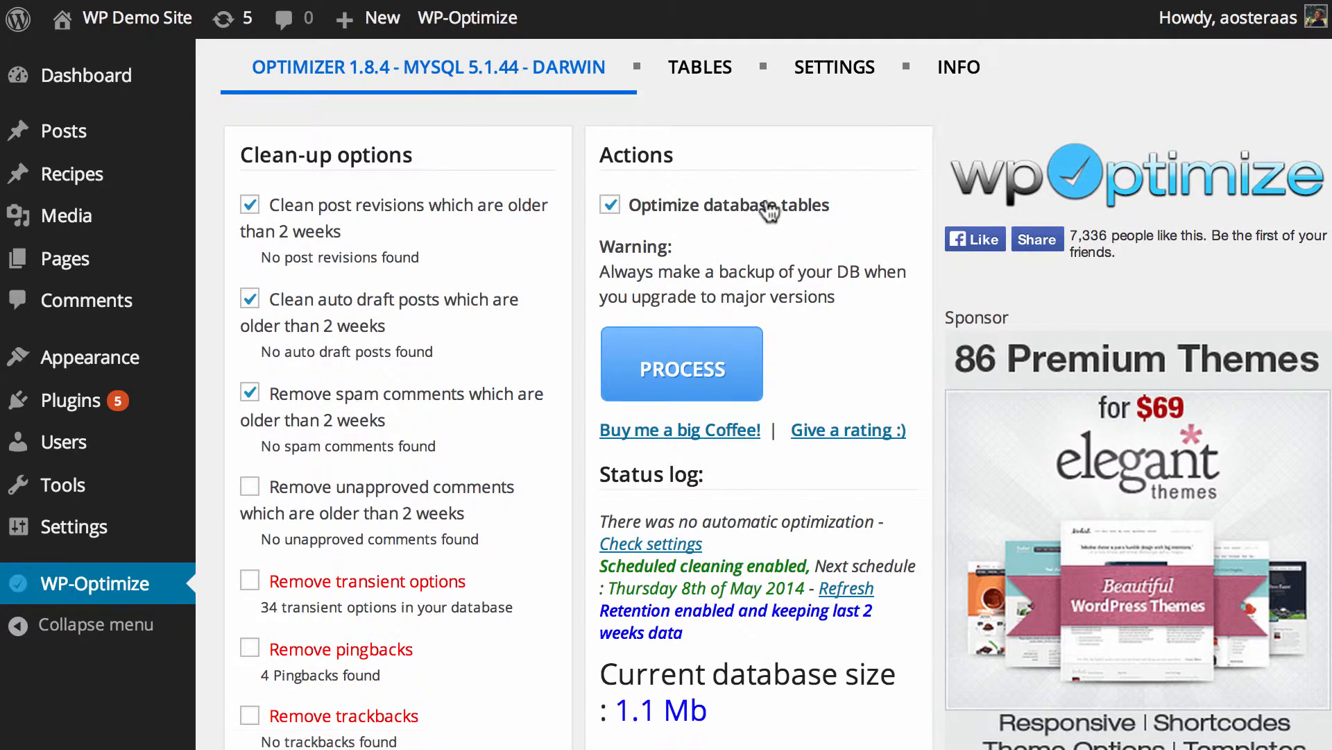
scroll(down, 3)
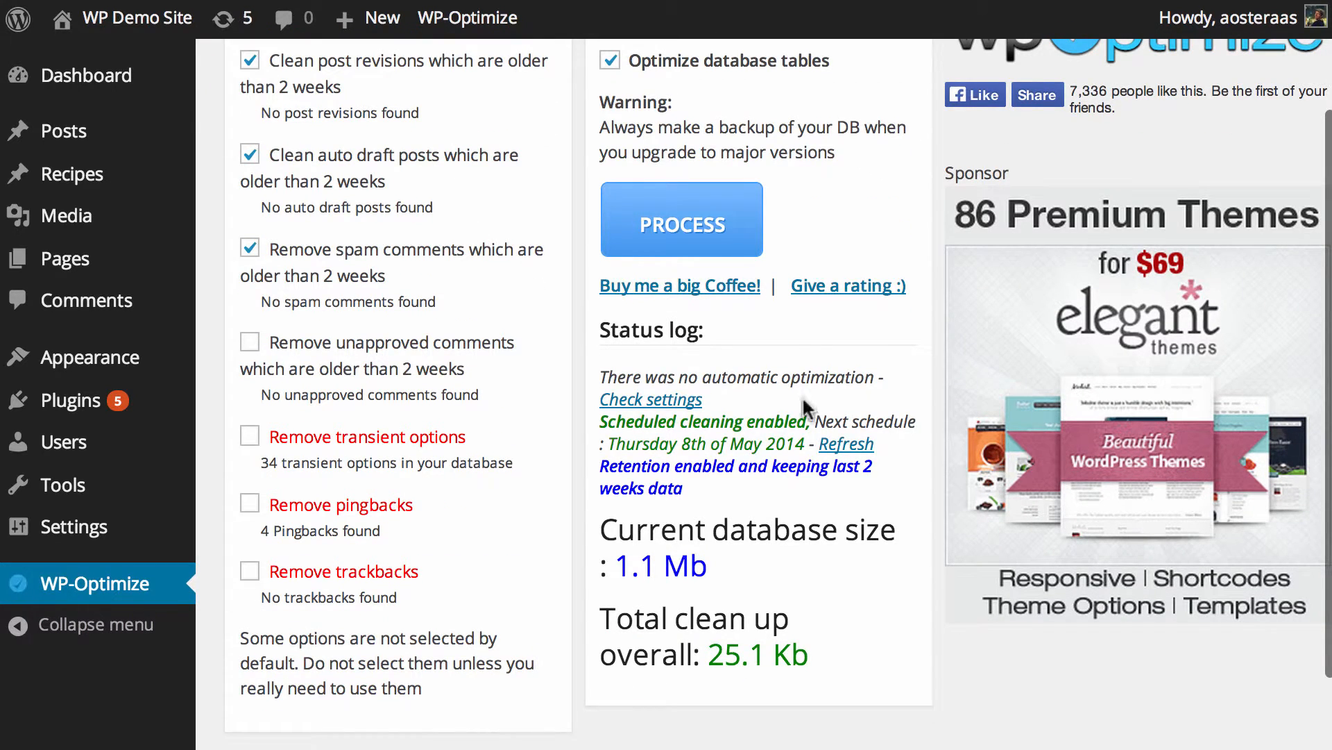
mouse_move(696, 410)
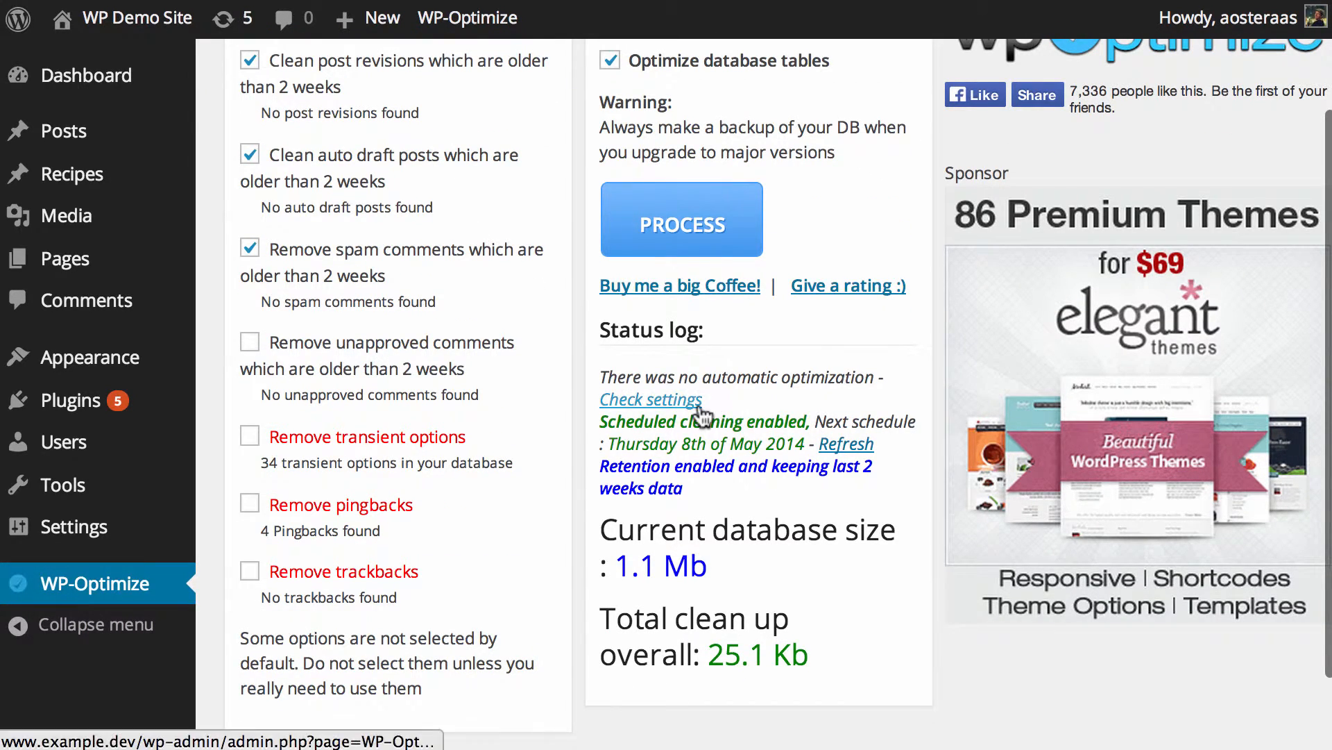
mouse_move(712, 413)
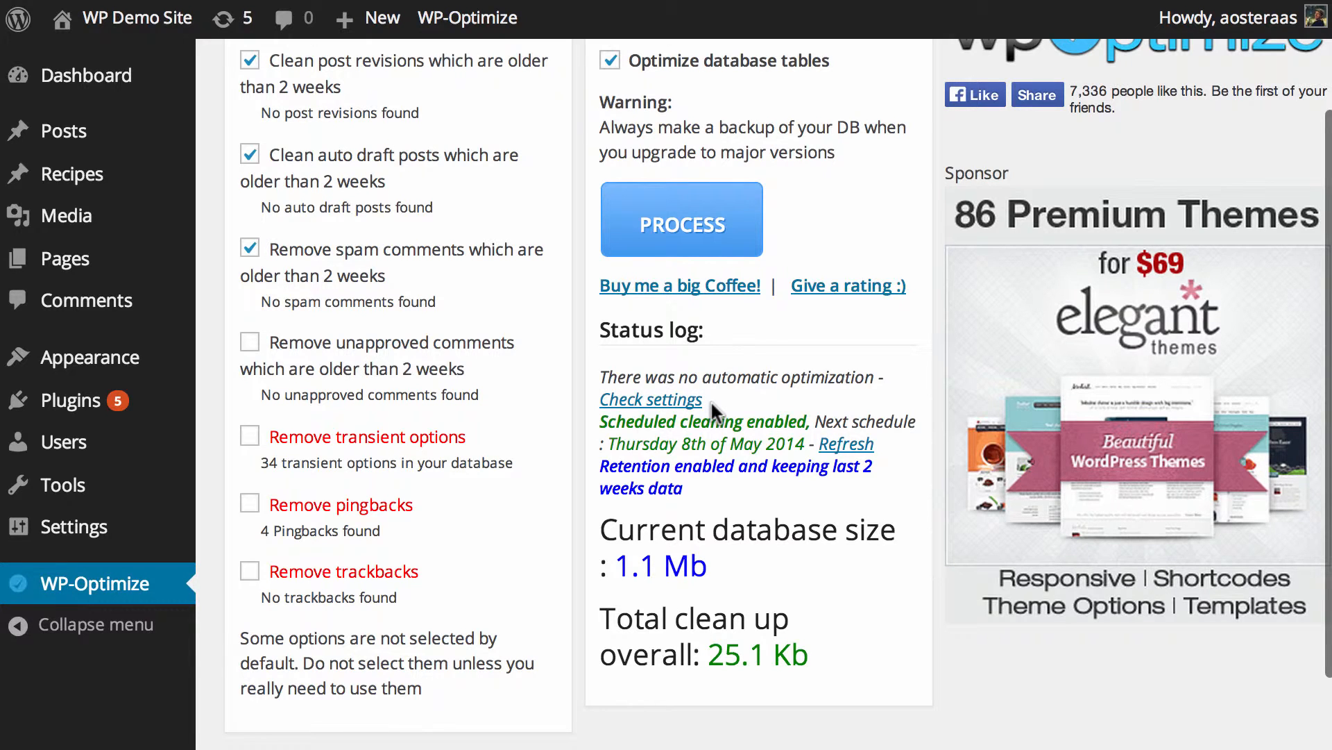
mouse_move(701, 420)
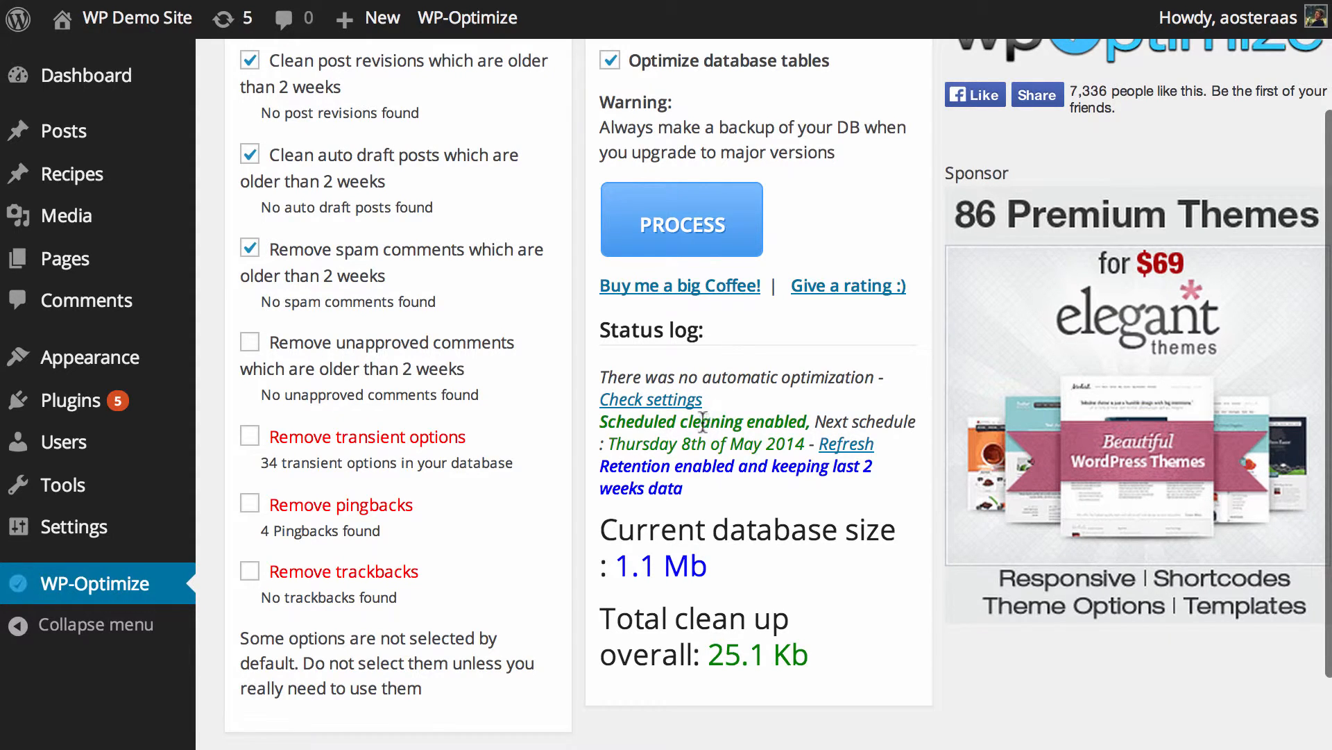
mouse_move(633, 433)
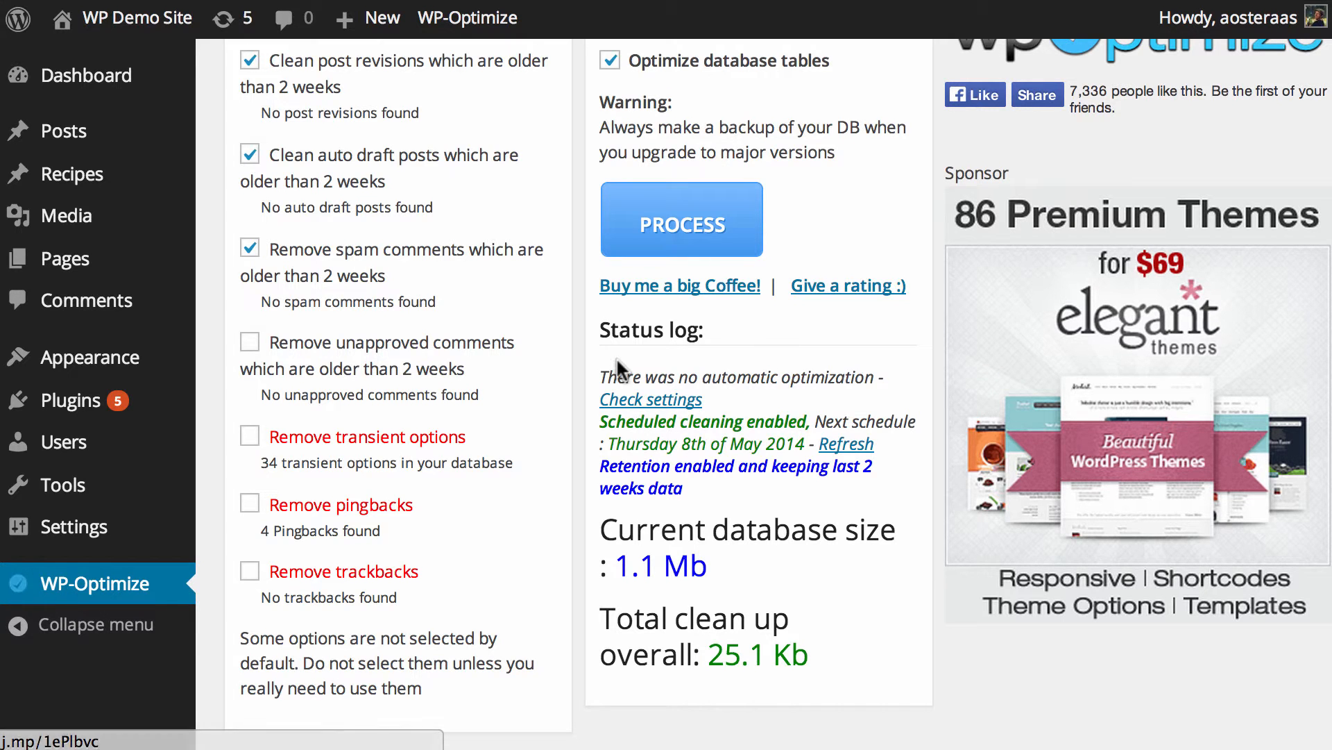
scroll(up, 3)
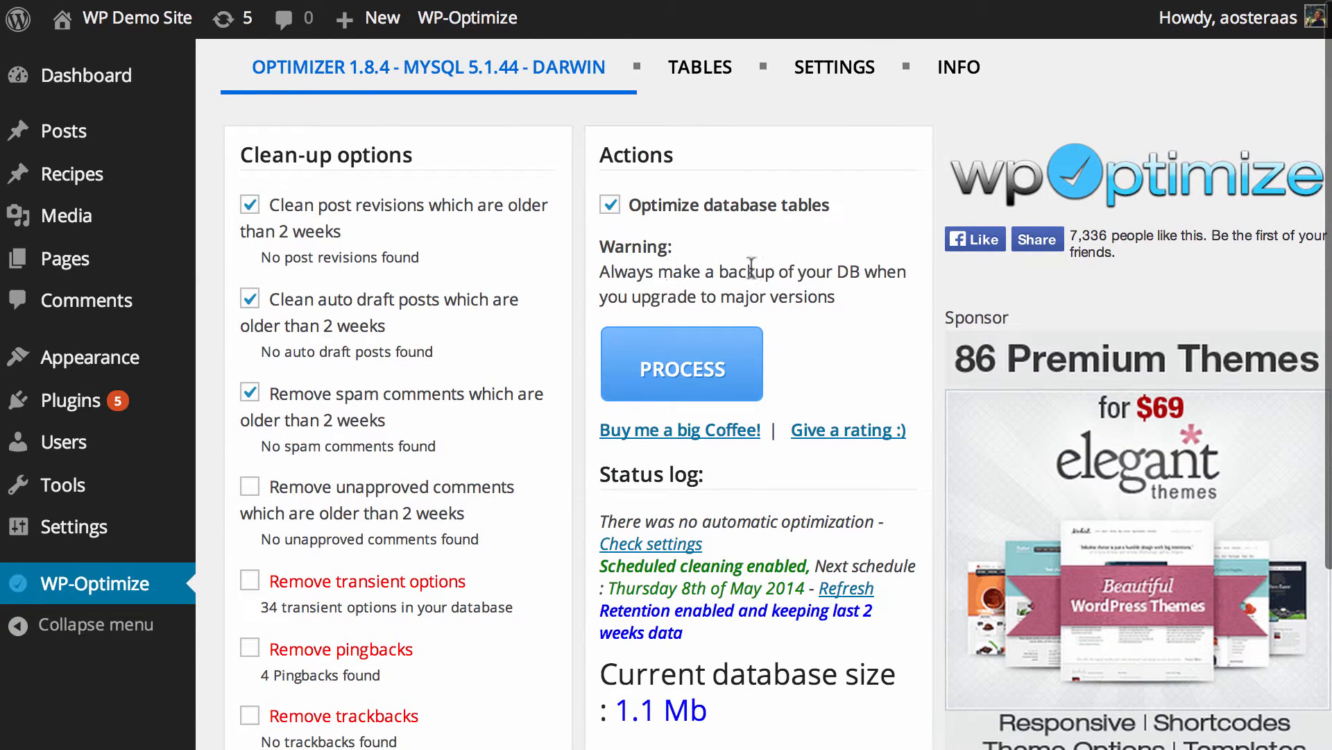
mouse_move(850, 276)
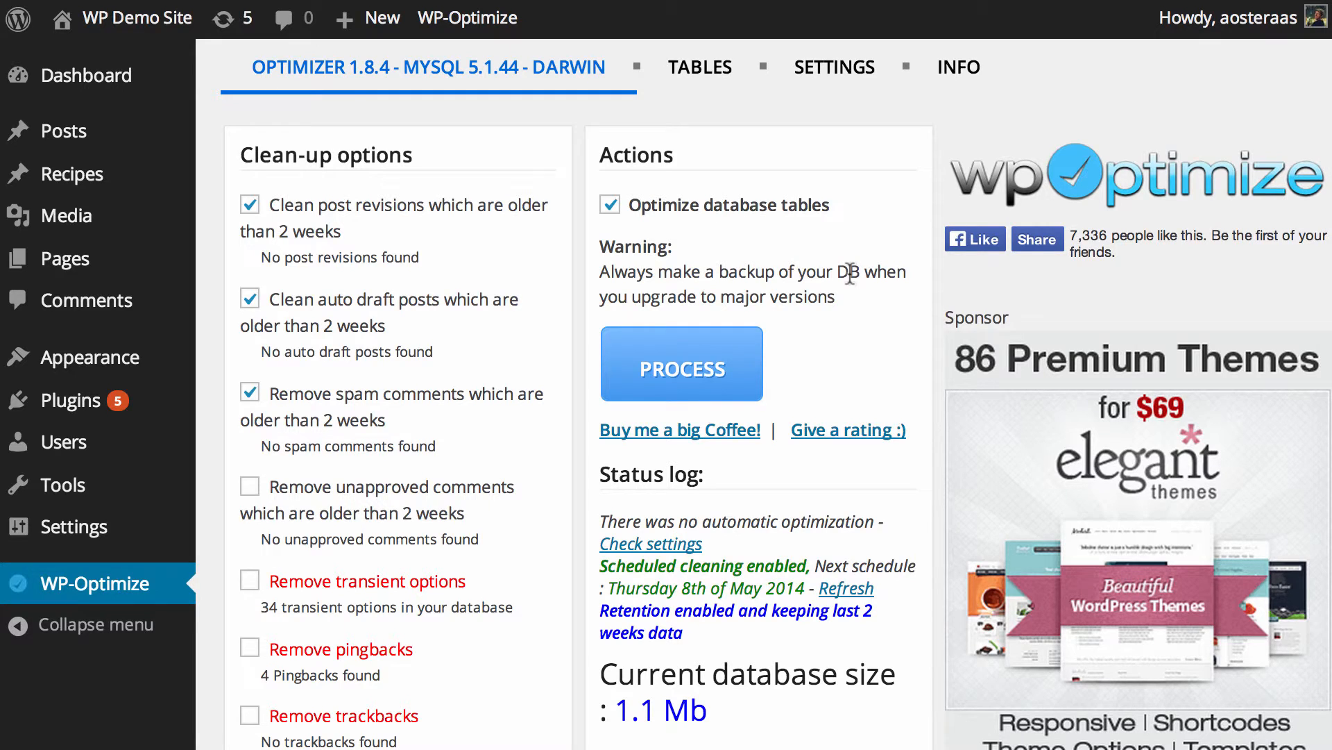
mouse_move(901, 208)
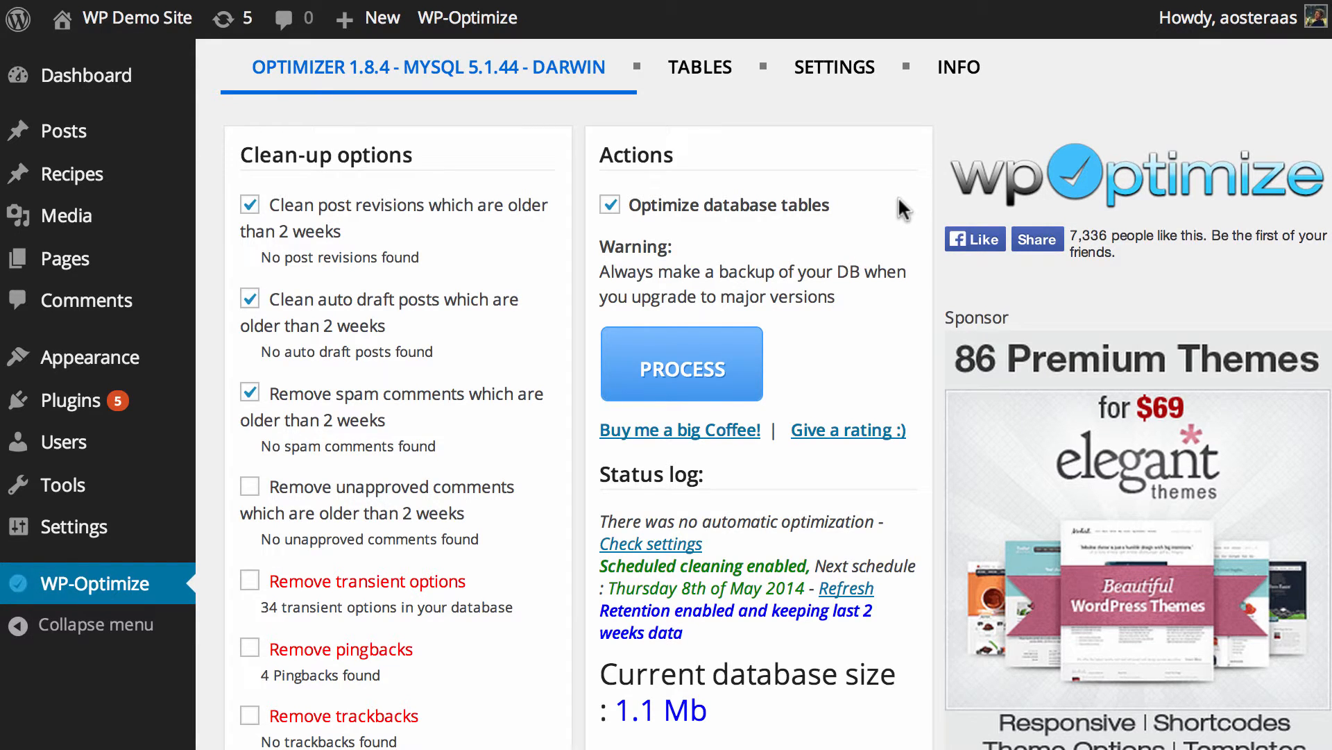